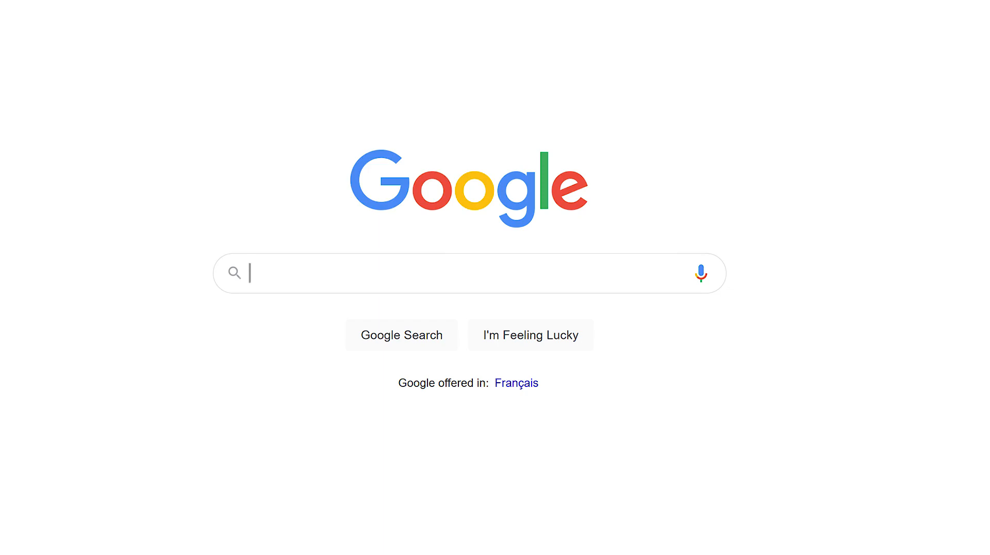
Search Google for "Free sketchup plugins"
text(Free sket)
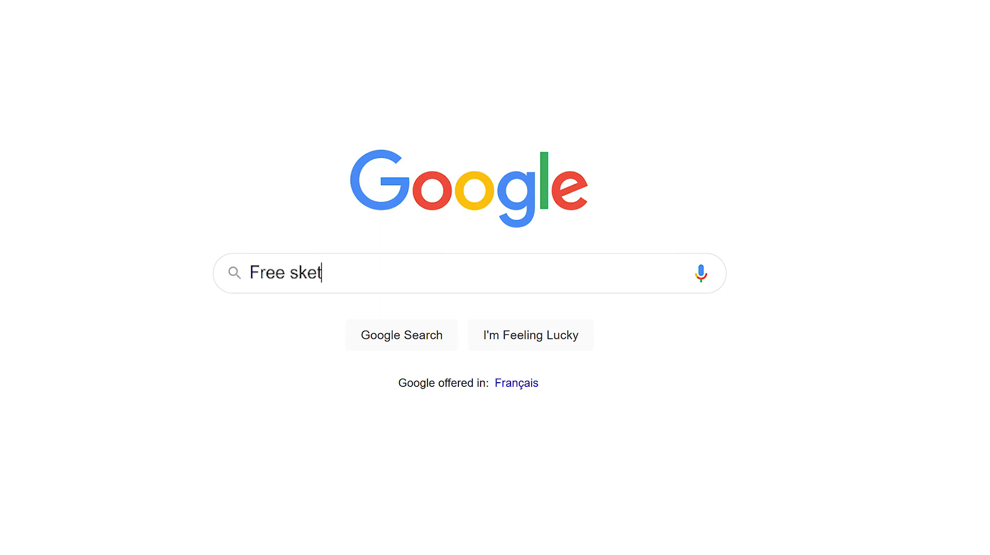
text(chup)
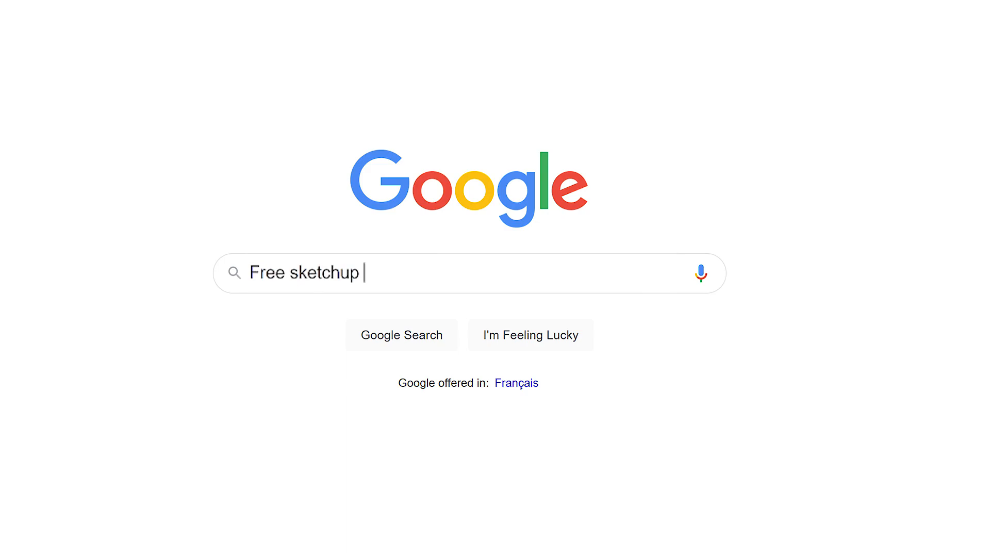
text(plugins)
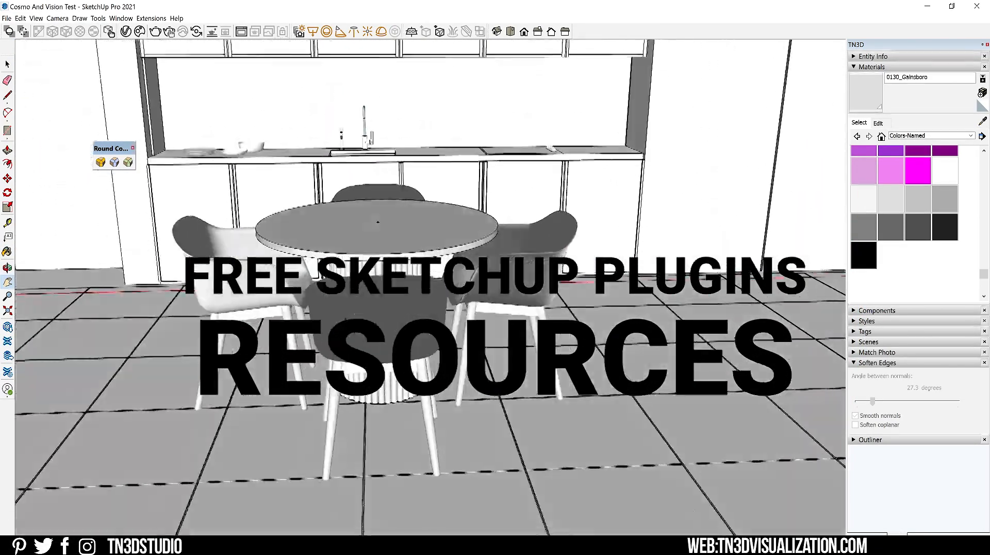
Visit extensions.sketchup.com featured grid, then return to the blank SketchUp model
click(878, 123)
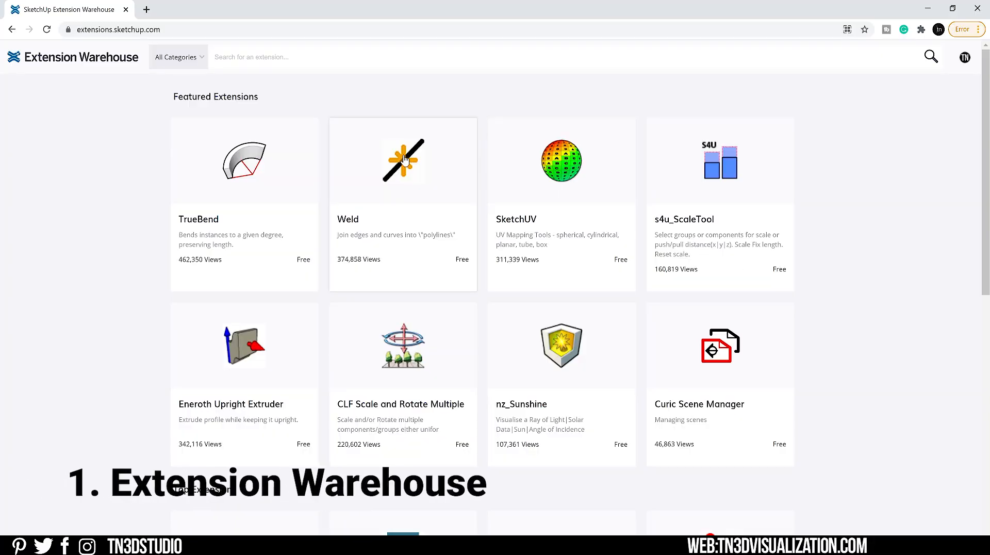
click(117, 29)
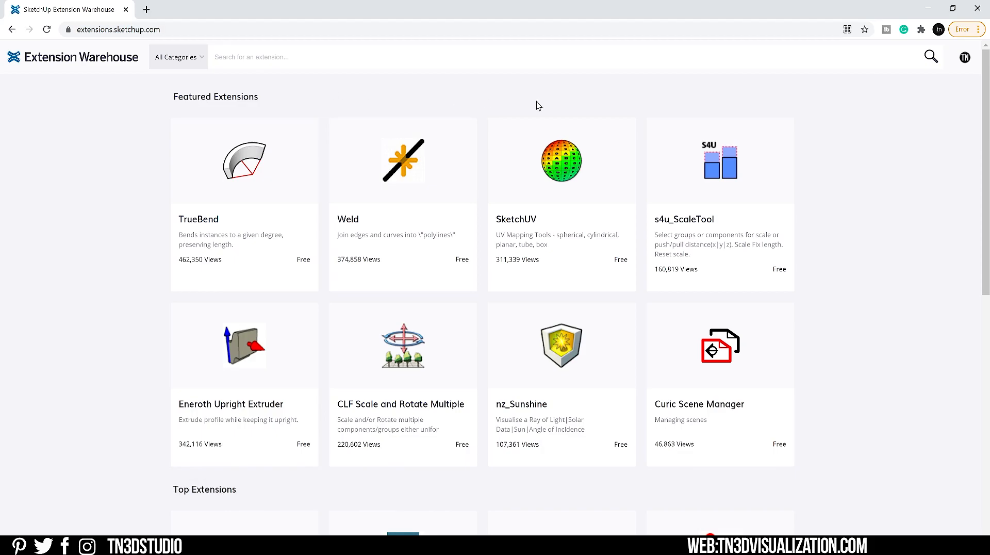
click(963, 56)
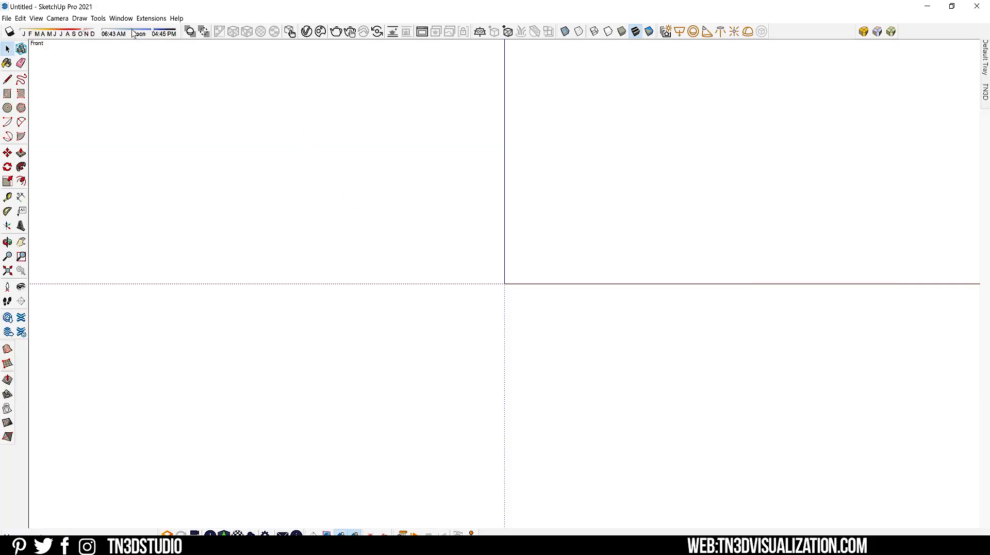
Search the built-in Extension Warehouse (Window menu) for "camera" and browse results
click(119, 18)
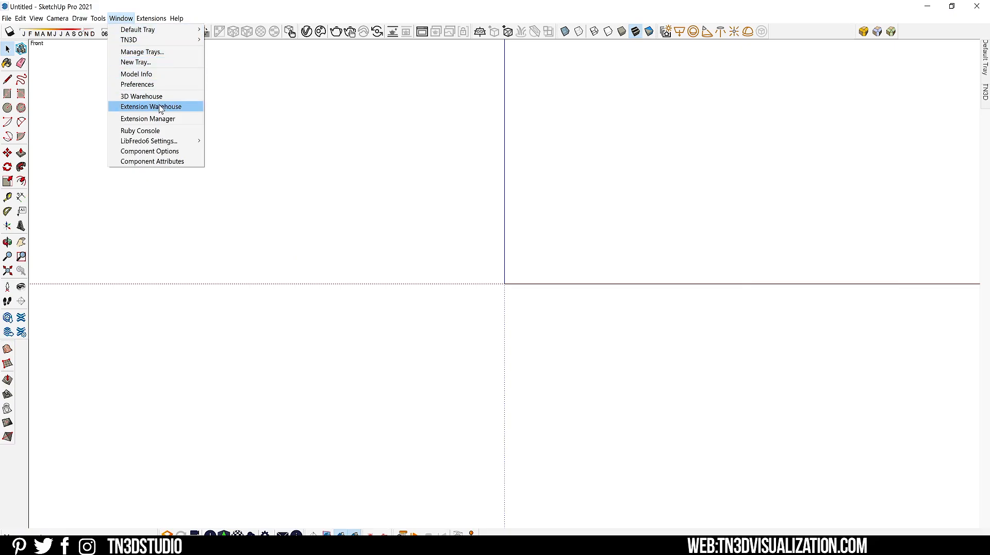
click(150, 106)
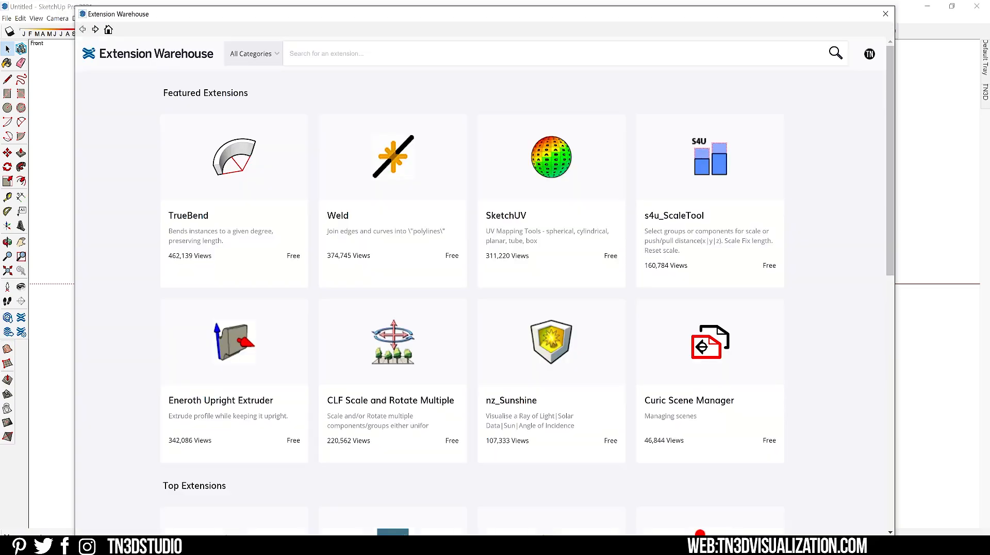
text(camera)
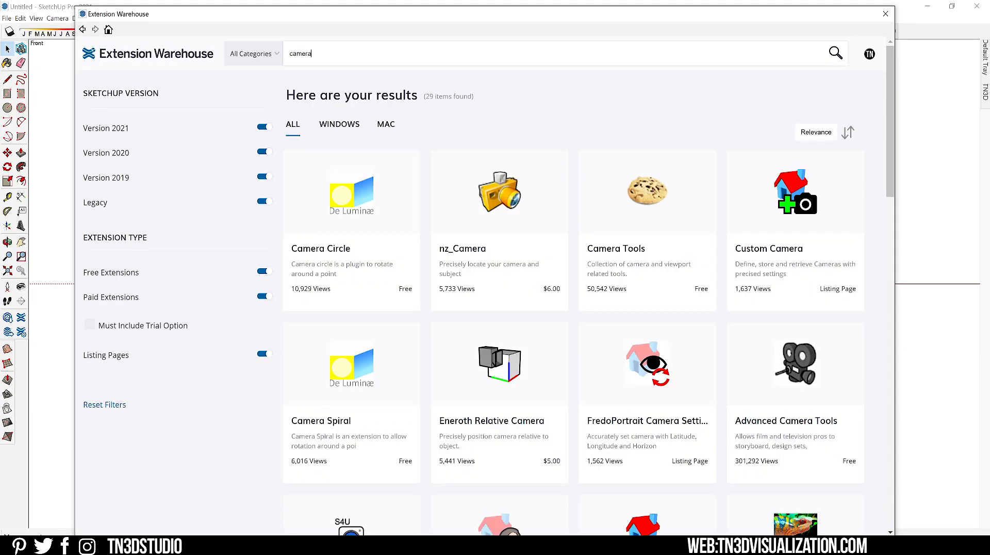
scroll(down, 3)
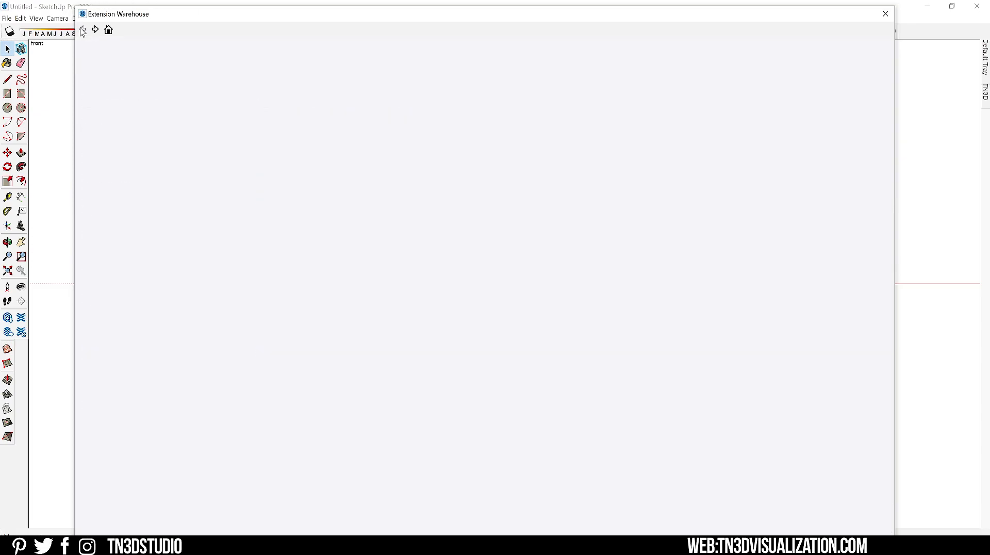
Filter the warehouse home page by the Rendering category and browse its extensions
click(253, 52)
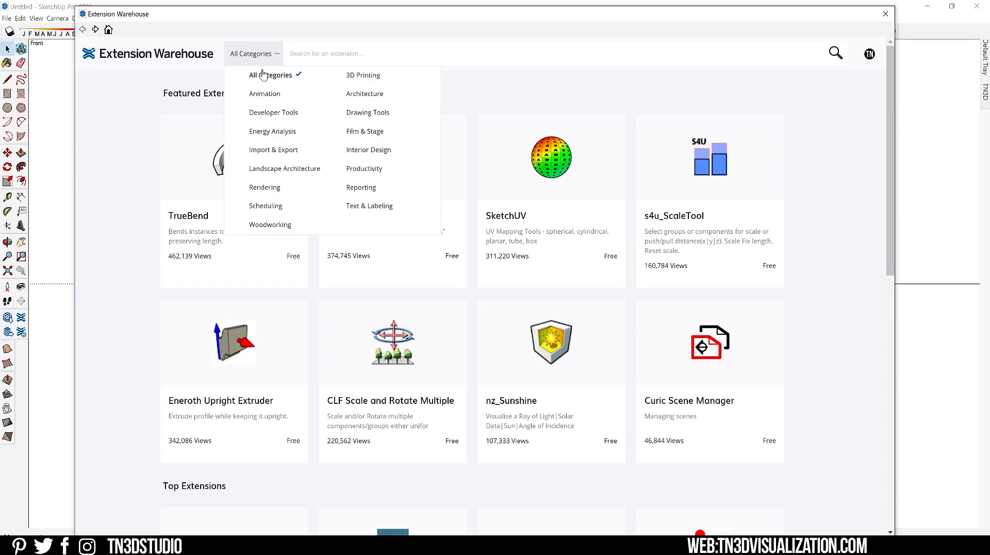
click(264, 188)
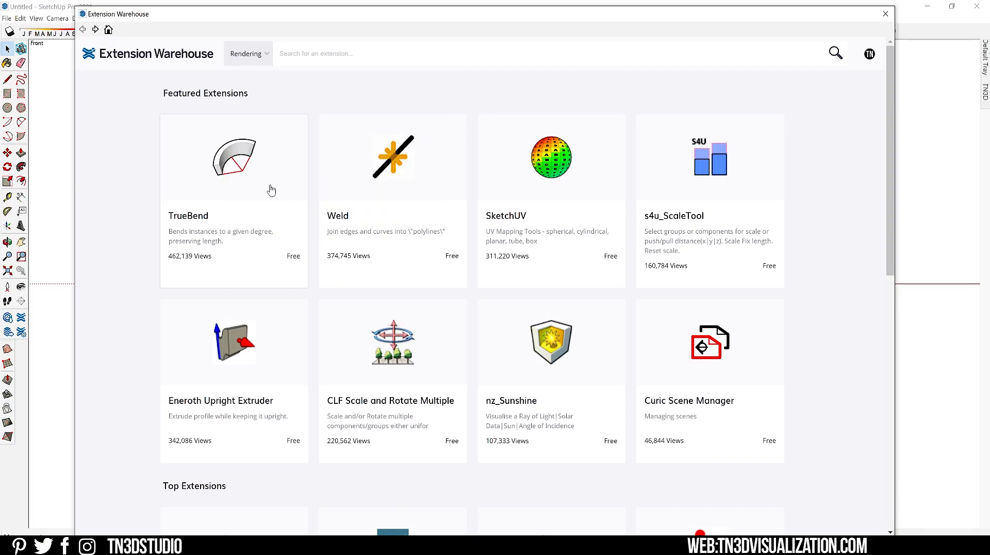
click(247, 53)
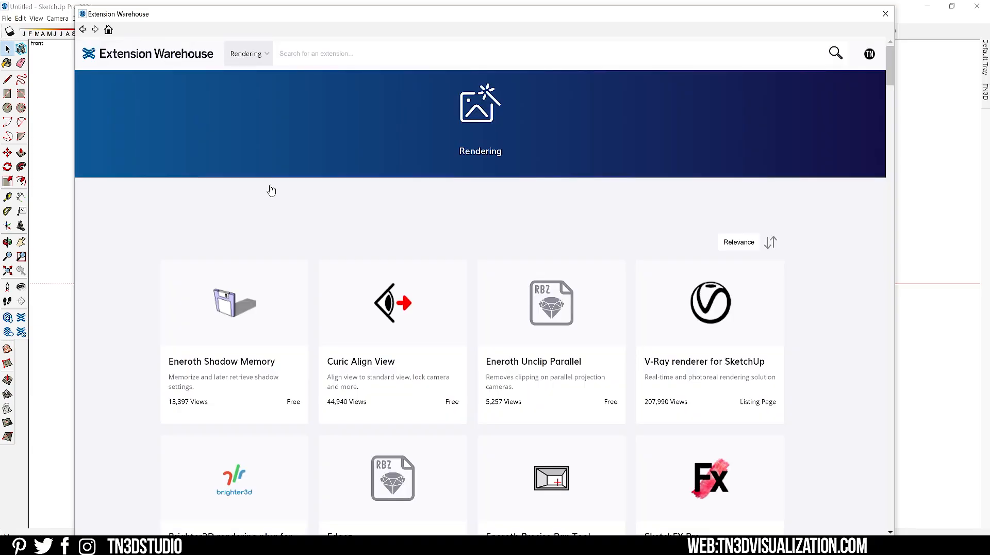
scroll(down, 3)
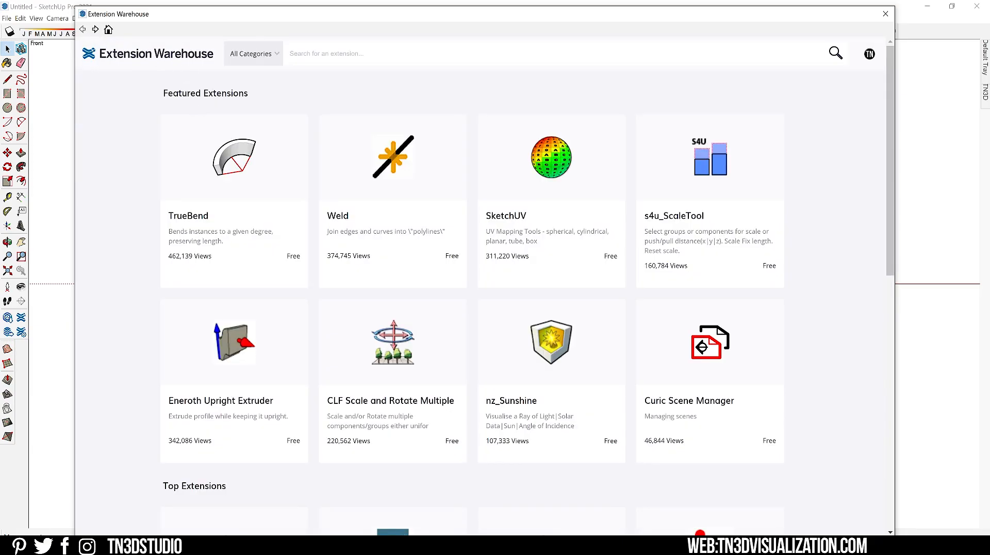
Look over the Featured Extensions and Top Extensions sections of the home page
double_click(205, 93)
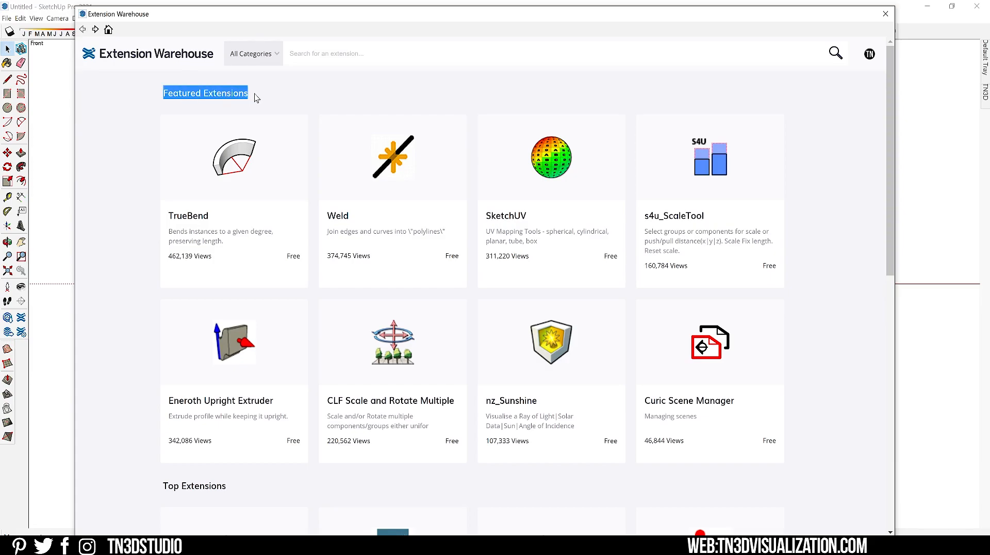
scroll(down, 3)
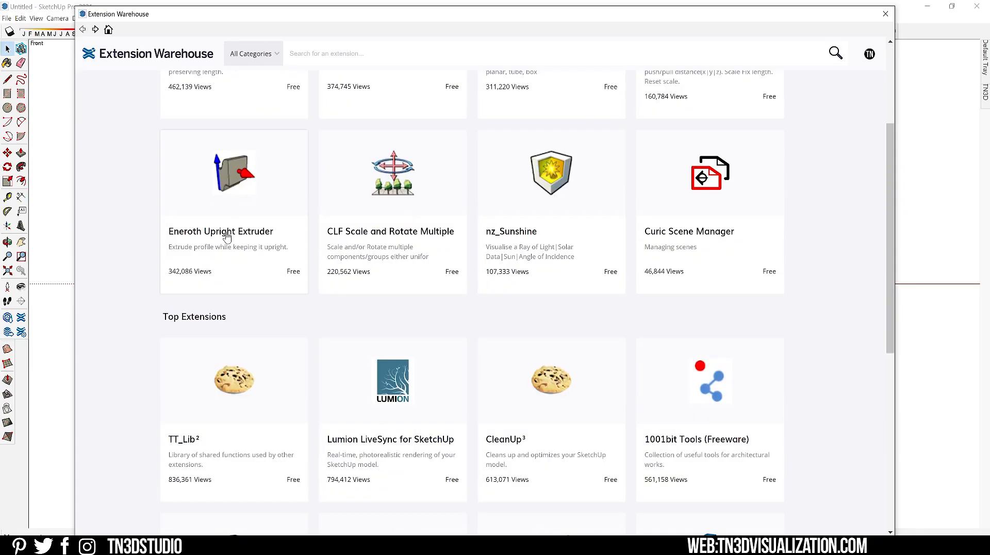
double_click(194, 317)
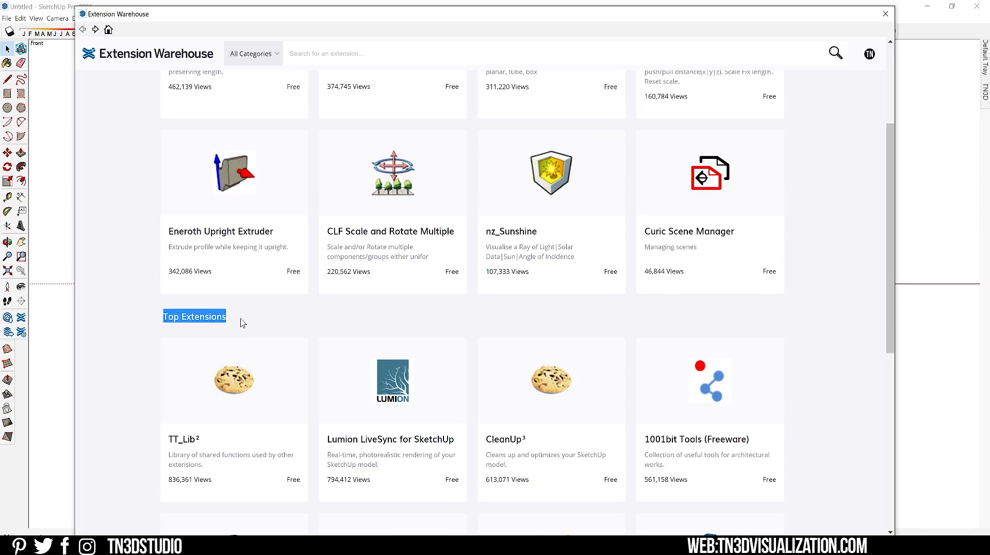
scroll(up, 3)
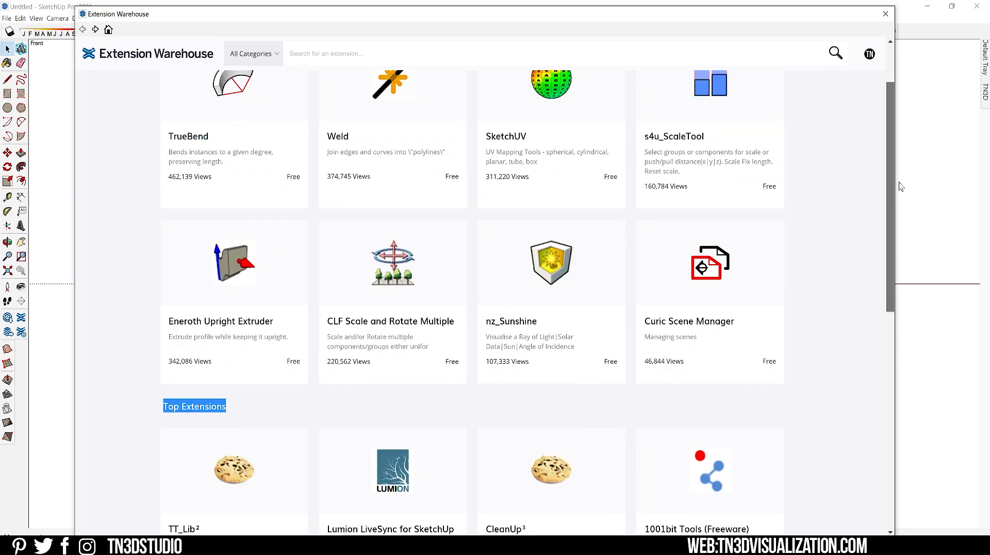
scroll(down, 3)
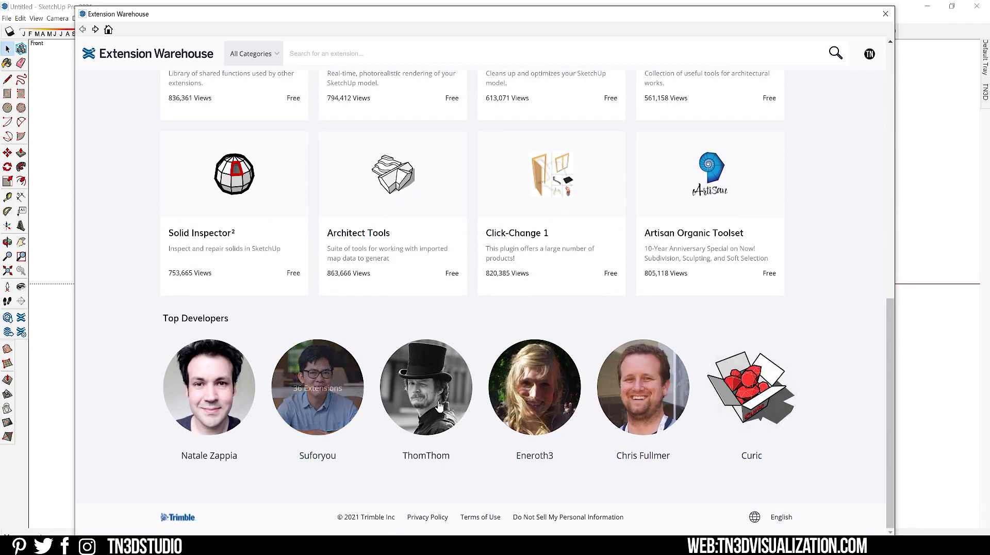
Browse ThomThom's top-developer catalogue down to the SketchUV listing
click(425, 386)
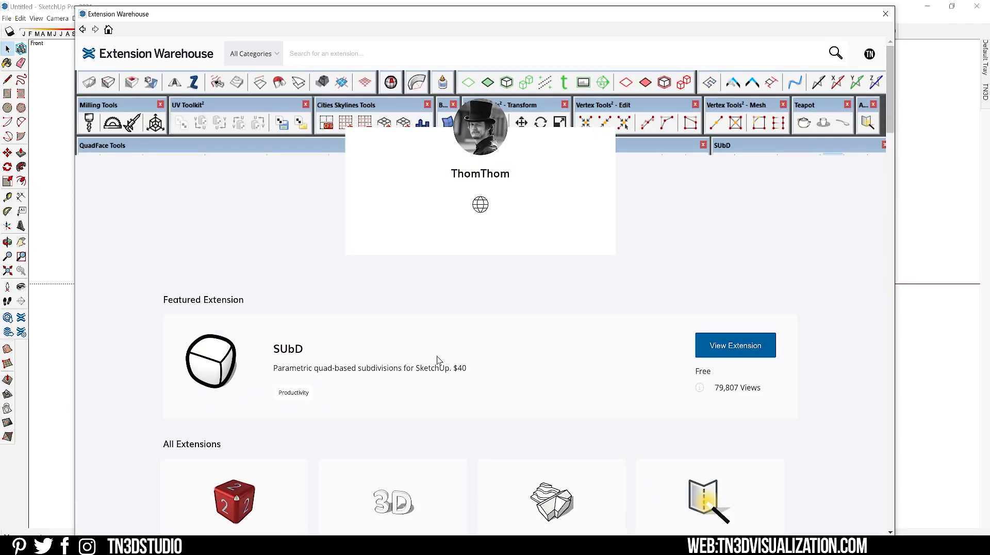
scroll(down, 3)
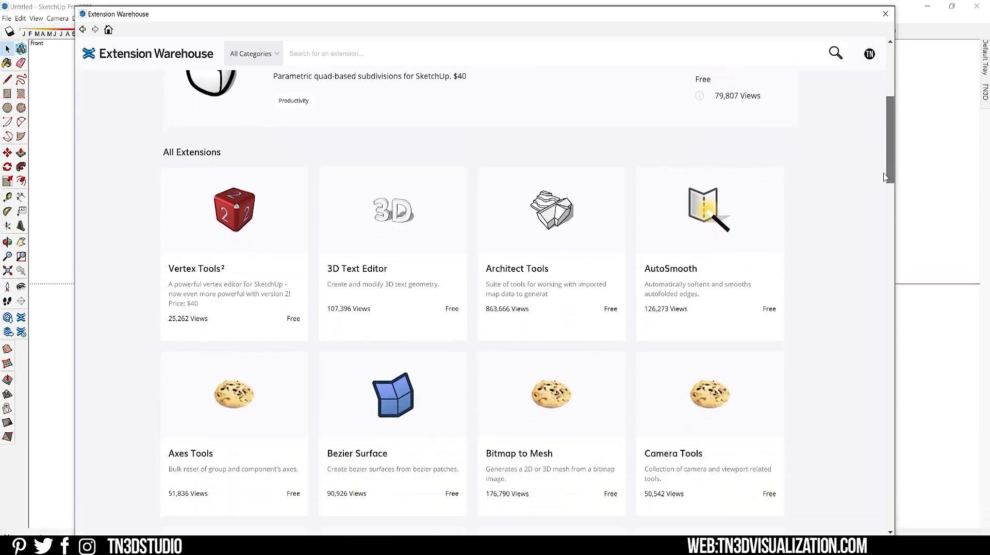
scroll(down, 3)
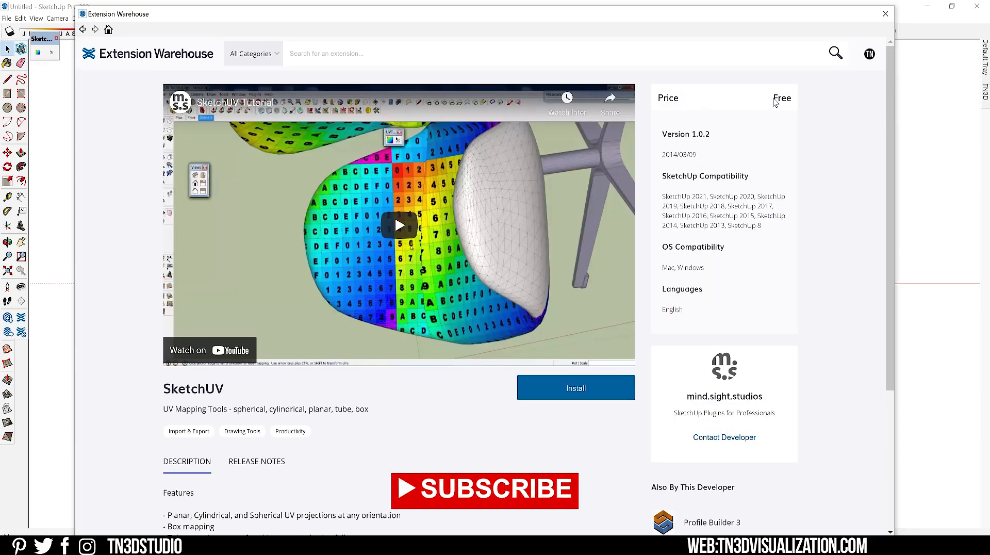
Review the SketchUV listing's version details and pause its tutorial video
double_click(685, 134)
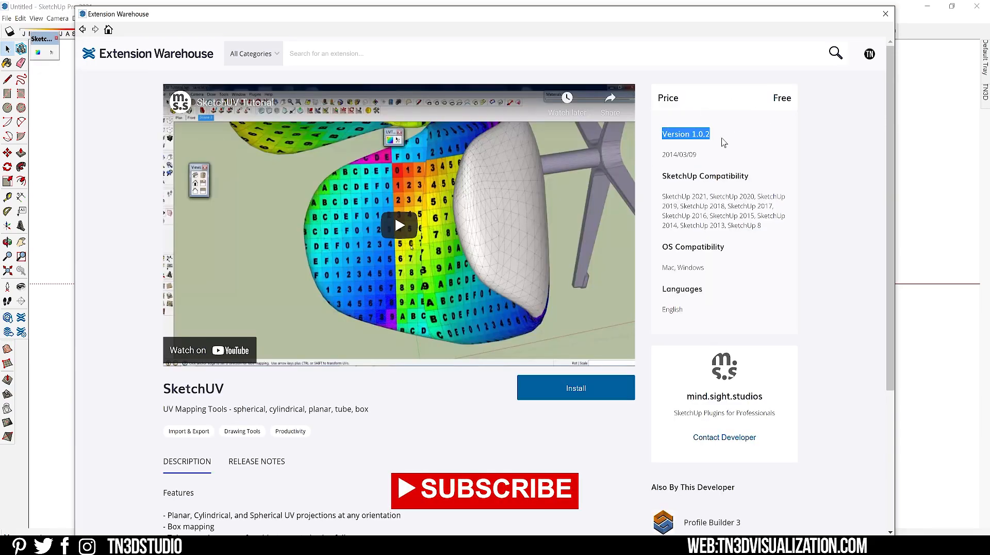
scroll(down, 3)
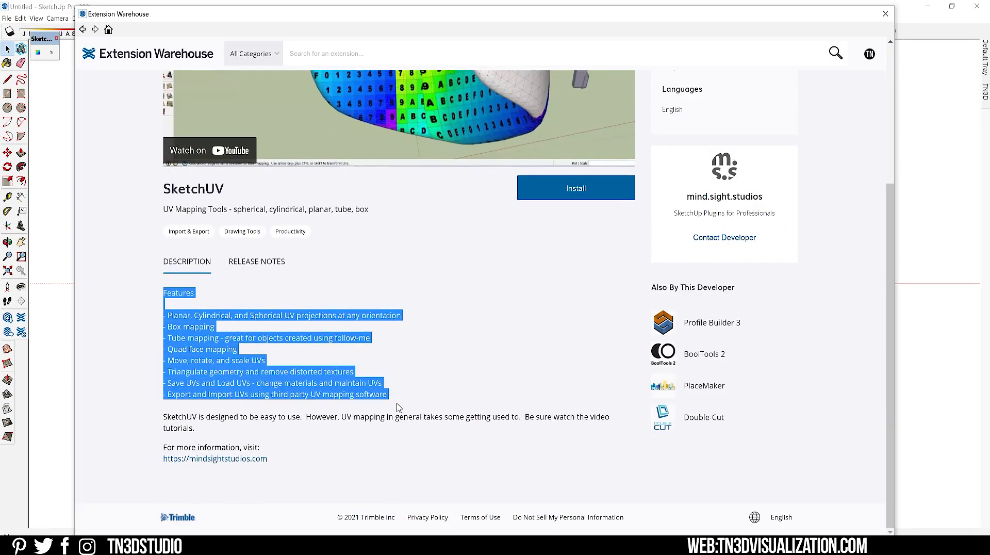
scroll(up, 3)
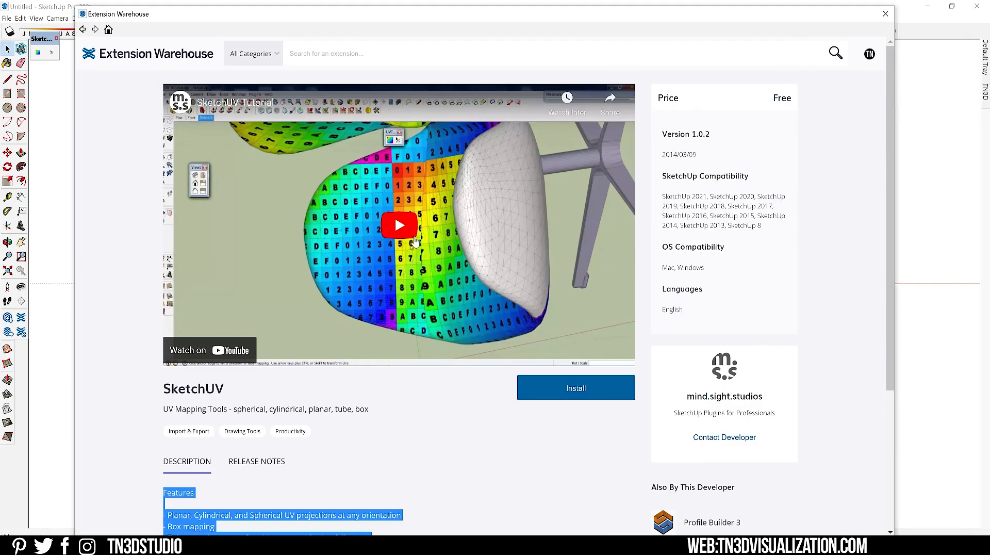
click(398, 225)
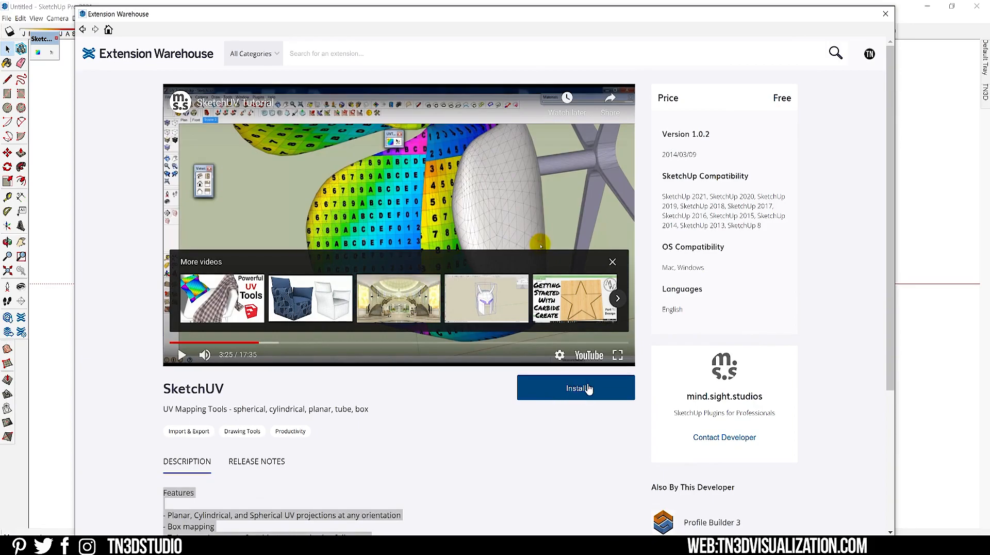
Install SketchUV, confirm success, and close the Extension Warehouse window
click(574, 388)
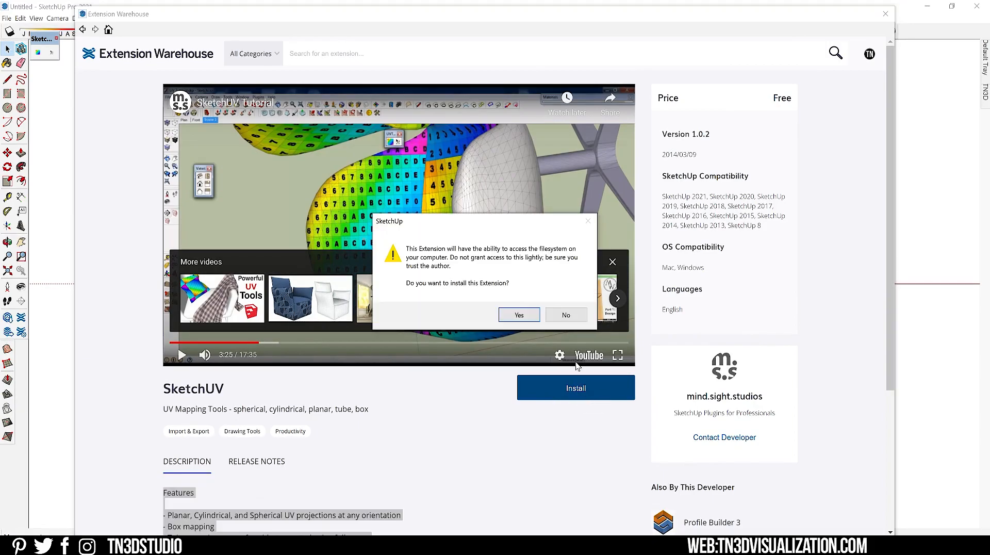
click(519, 314)
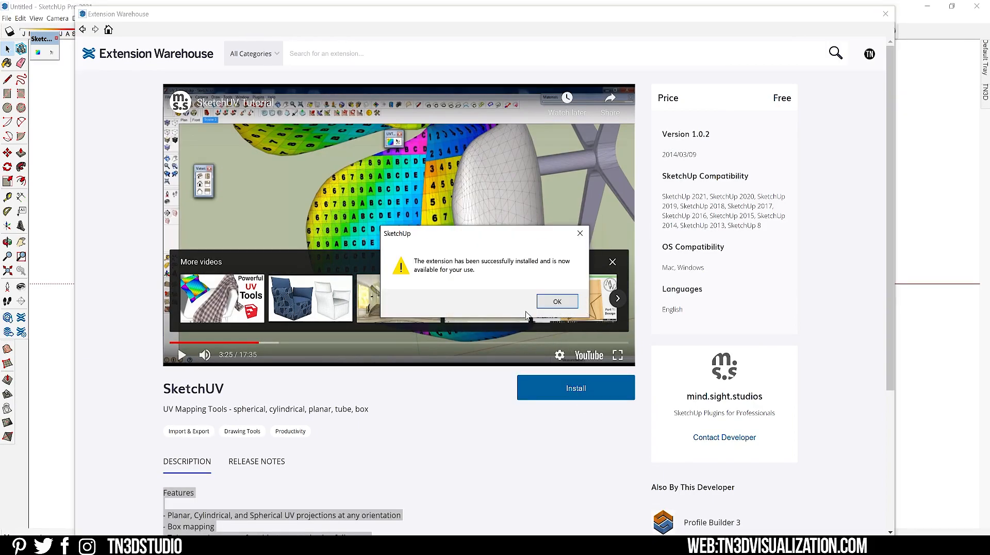
click(556, 301)
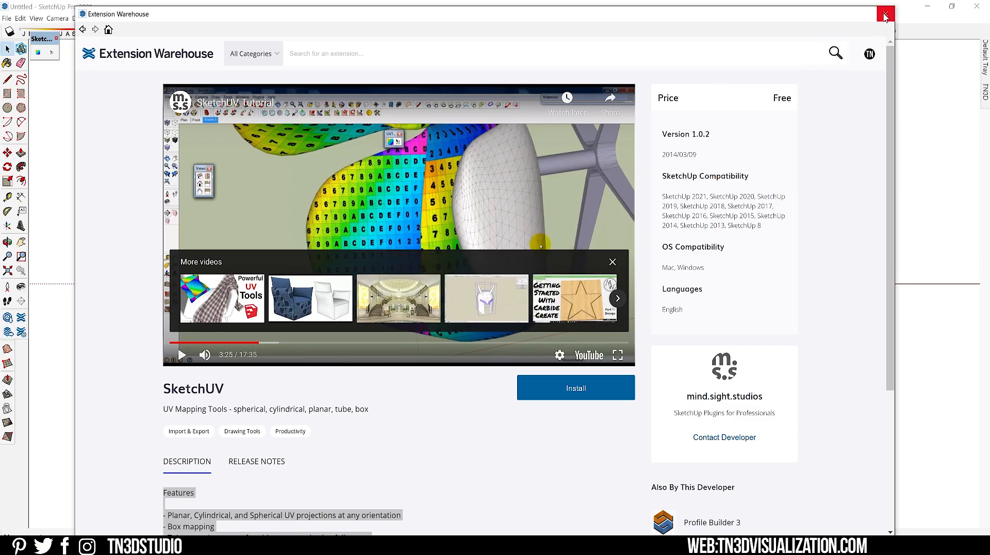
click(884, 15)
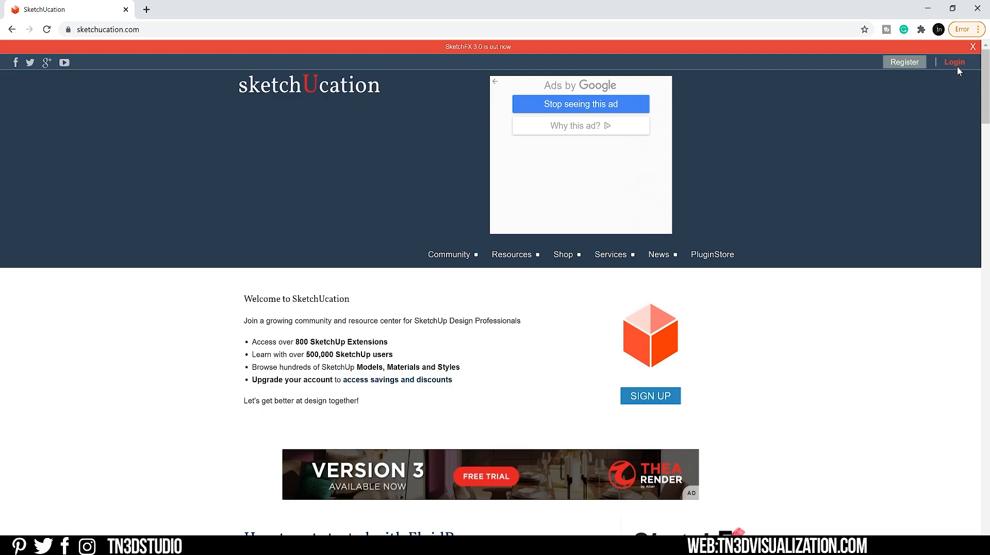
Sign in to the SketchUcation account via the Login link
click(955, 62)
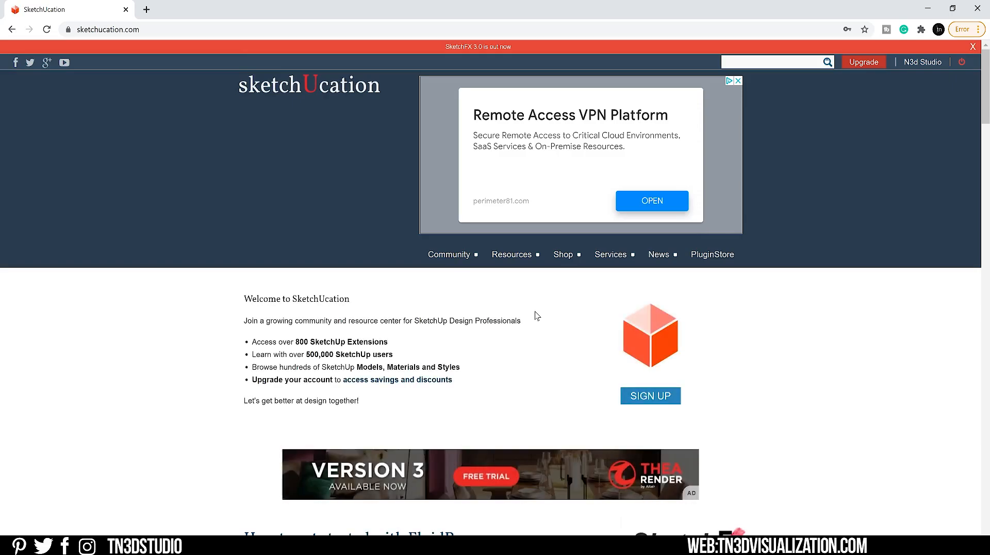
mouse_move(719, 248)
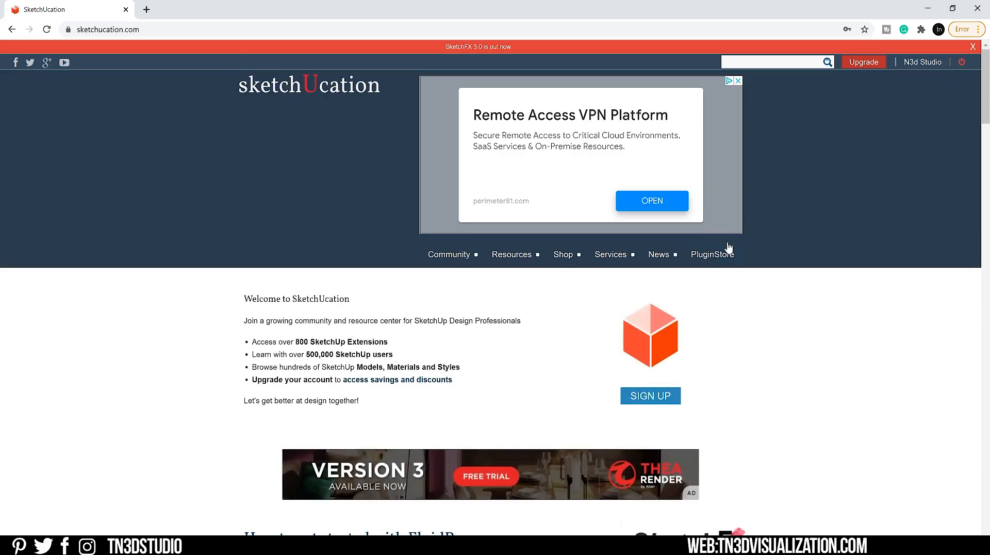
Search the PluginStore for 'round corners' and go to RoundCorner's More info page
click(712, 254)
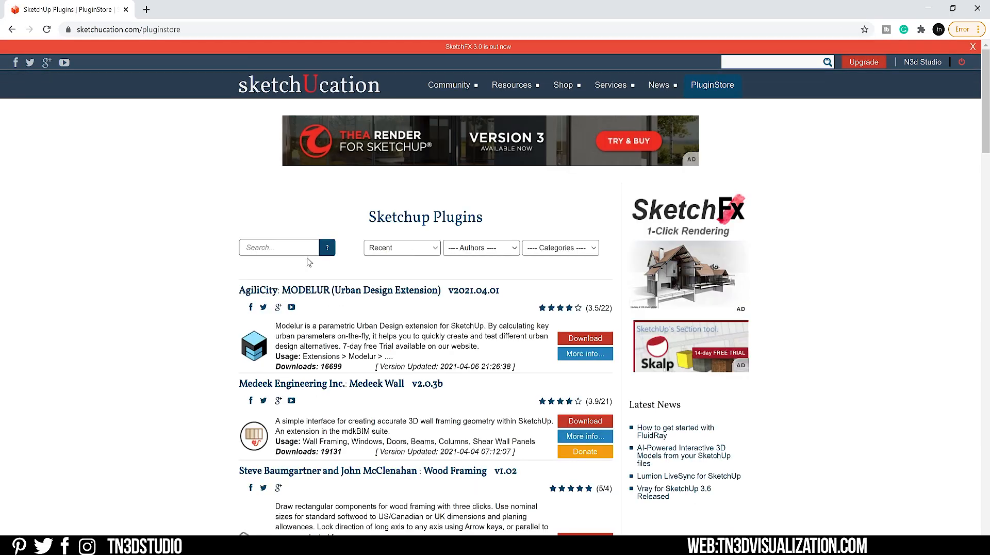
text(round corn)
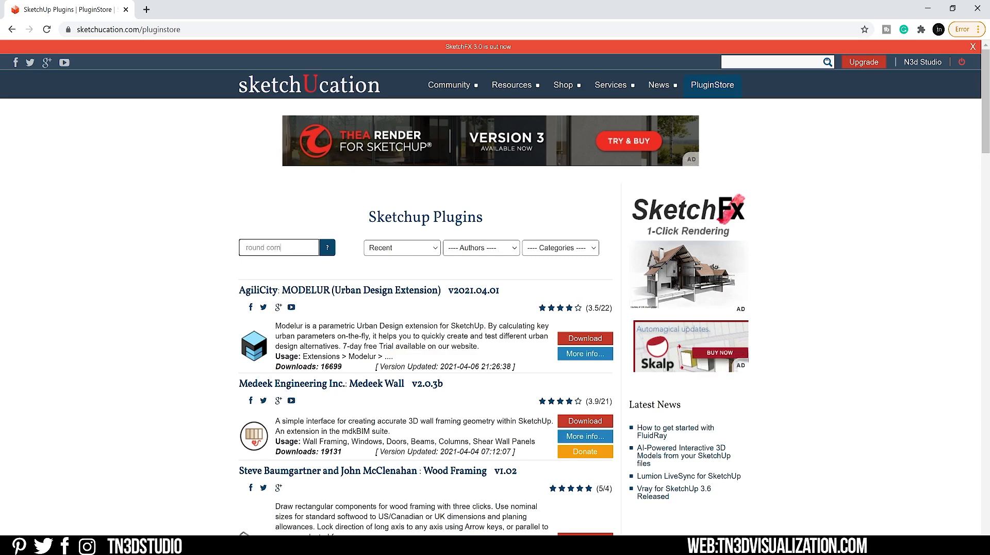
click(327, 246)
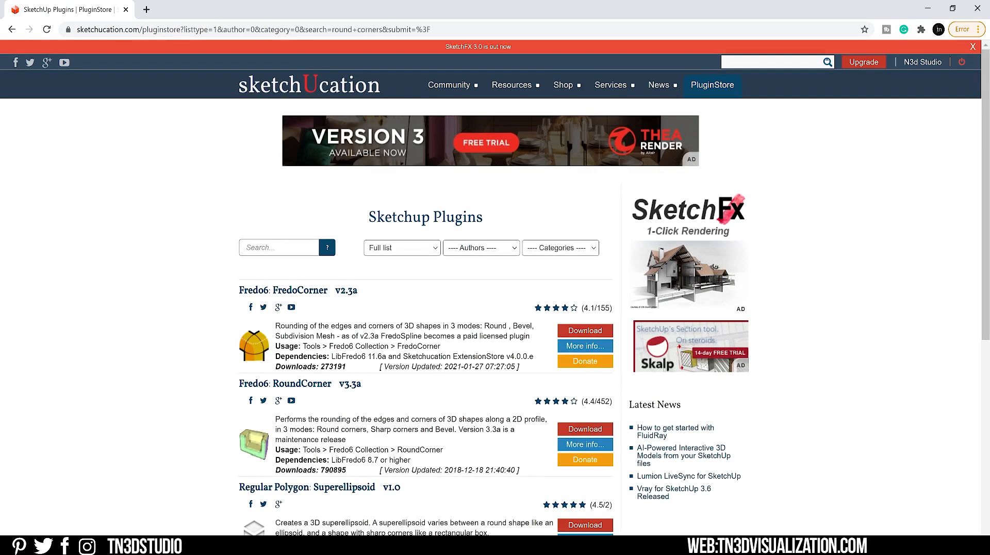
double_click(297, 290)
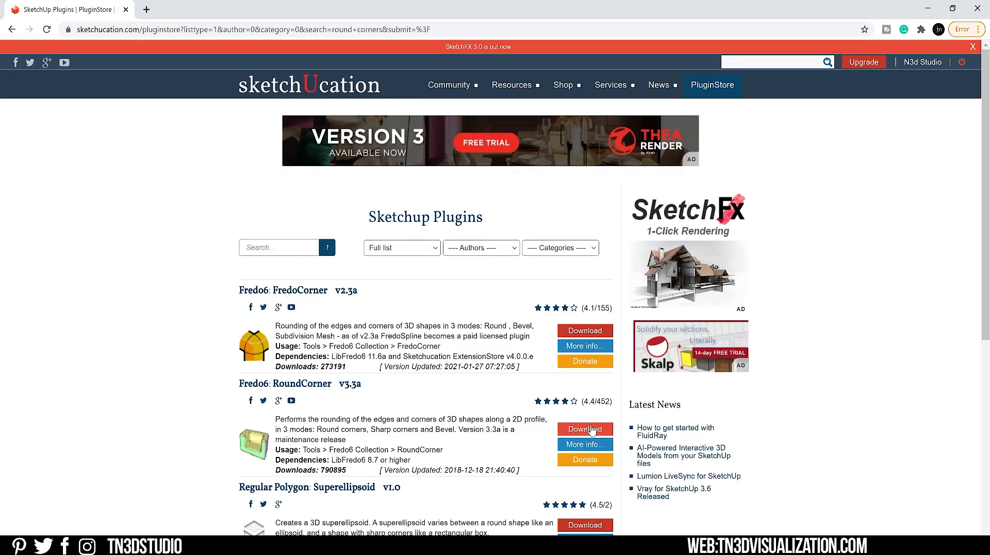
mouse_move(584, 443)
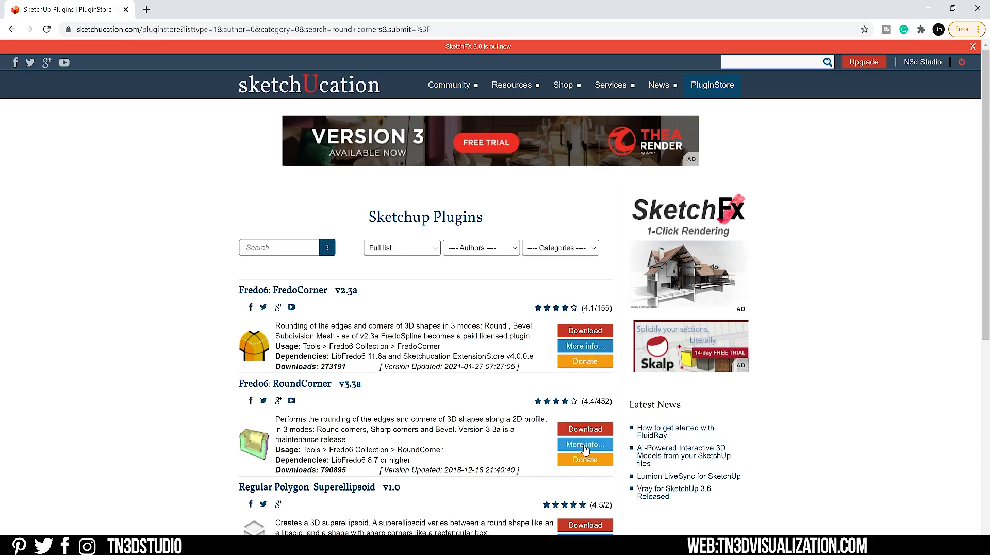
click(584, 444)
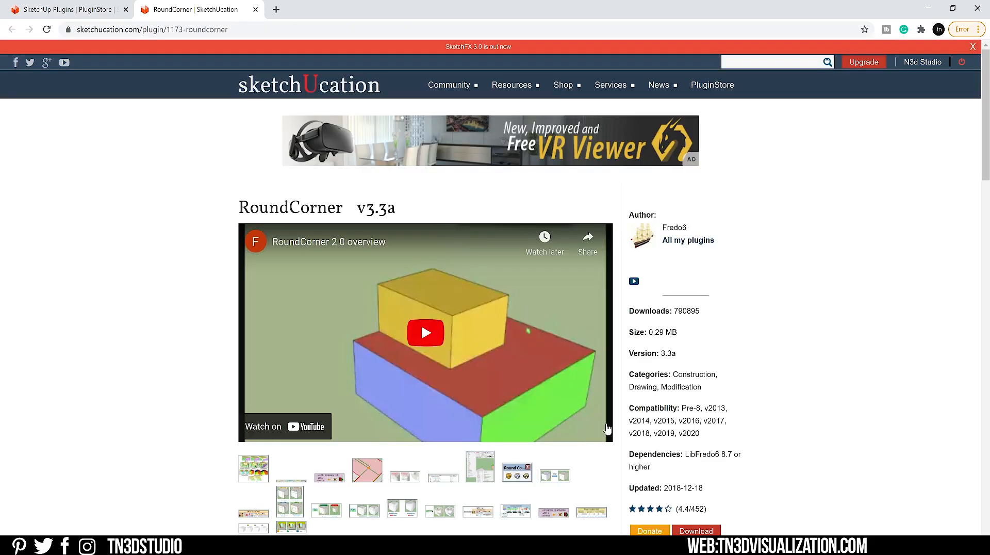
Read through the RoundCorner page and download its RBZ file
scroll(down, 3)
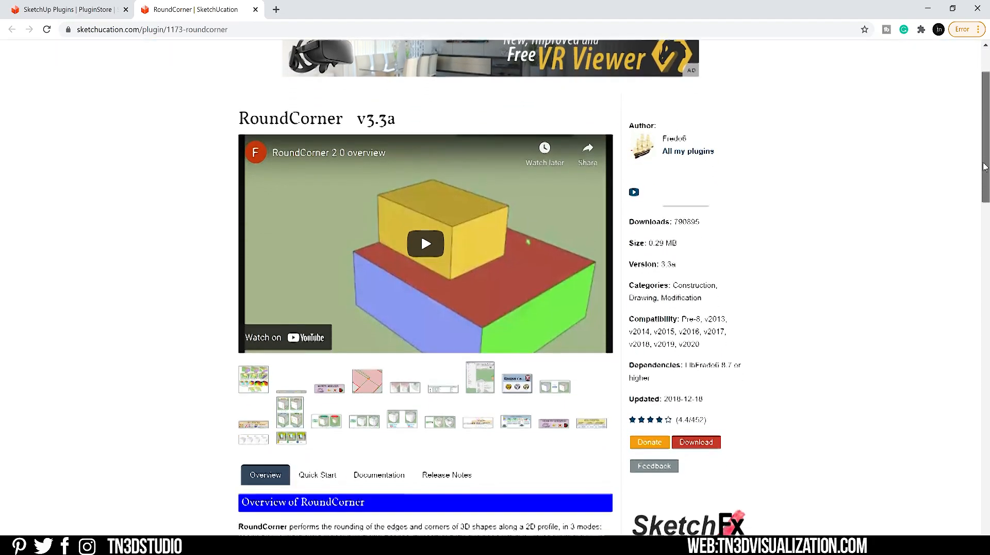
scroll(down, 3)
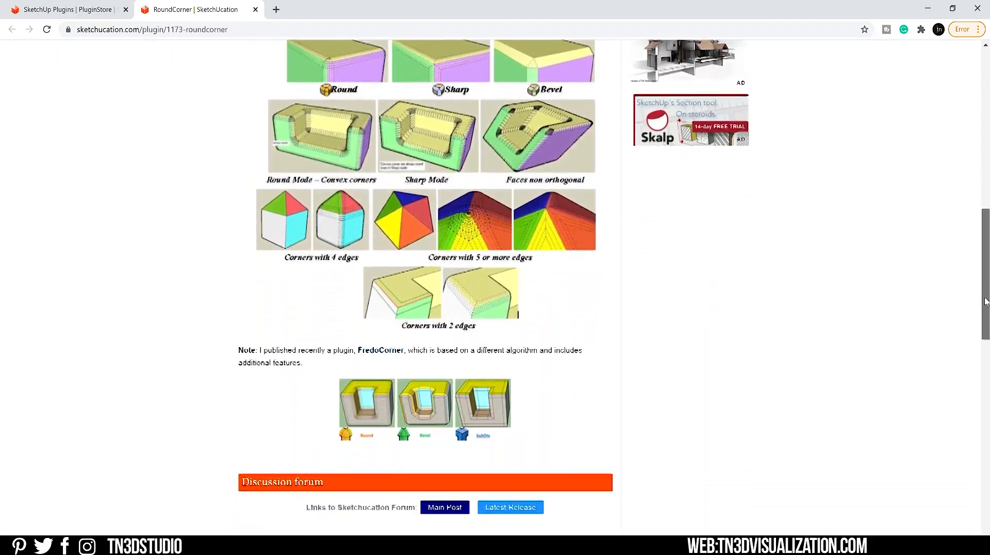
scroll(down, 3)
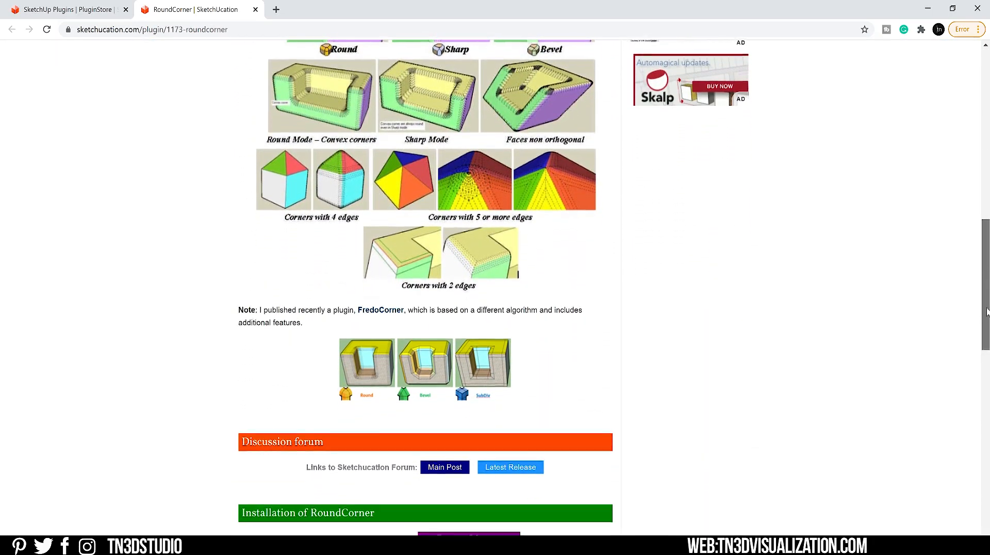
scroll(down, 3)
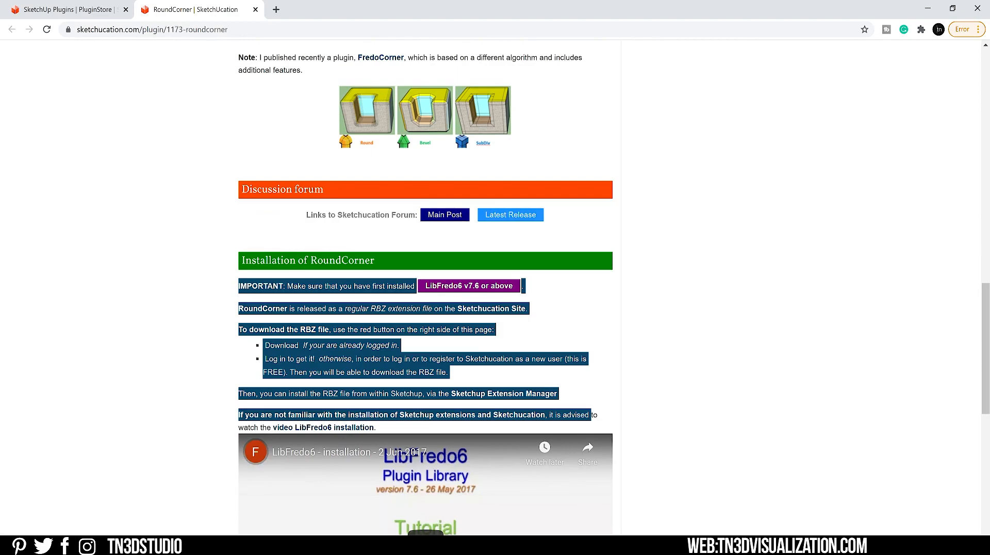
scroll(down, 3)
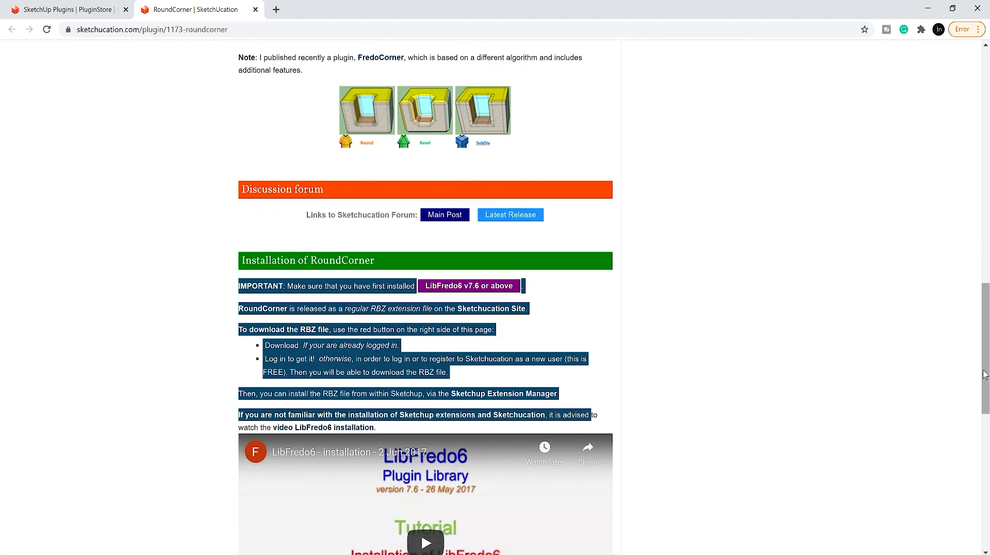
scroll(up, 3)
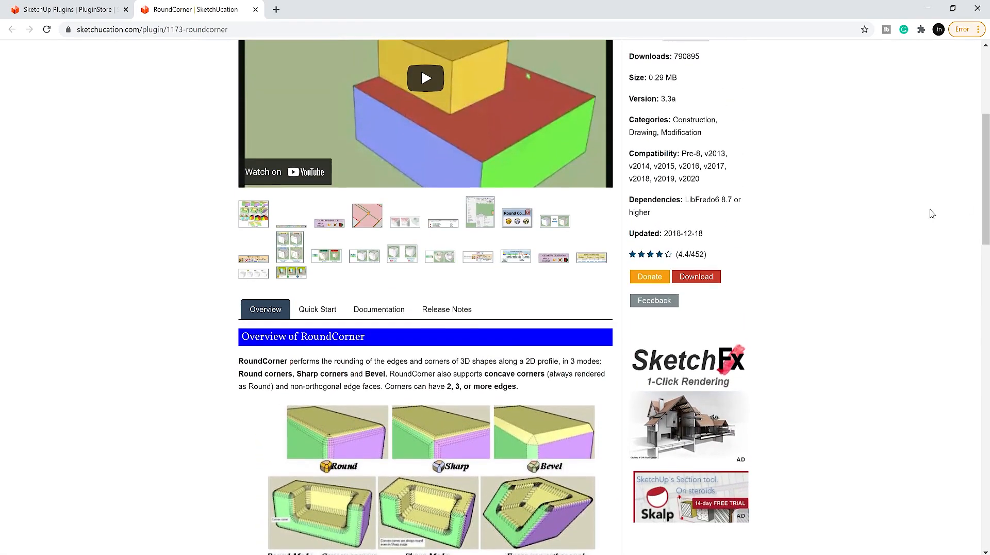
click(696, 276)
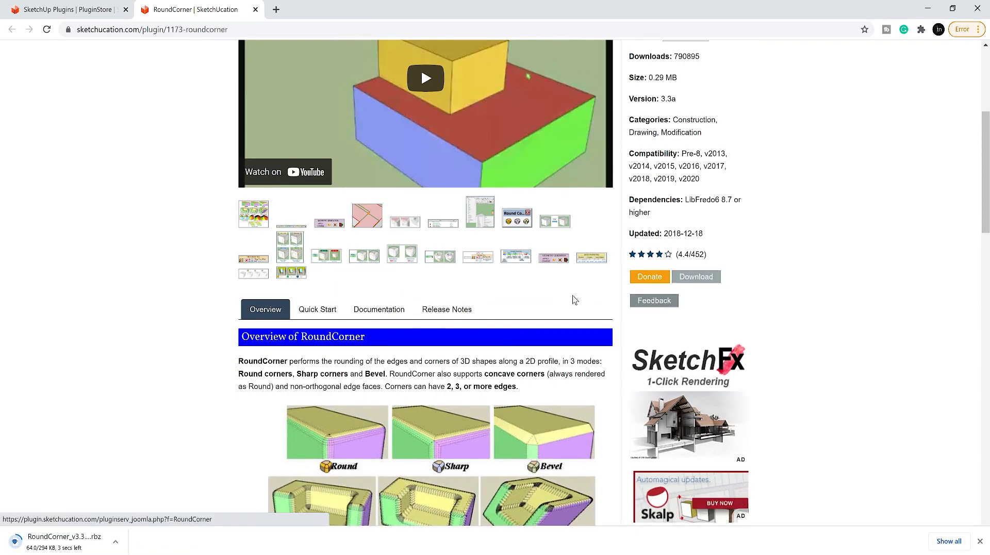
mouse_move(354, 530)
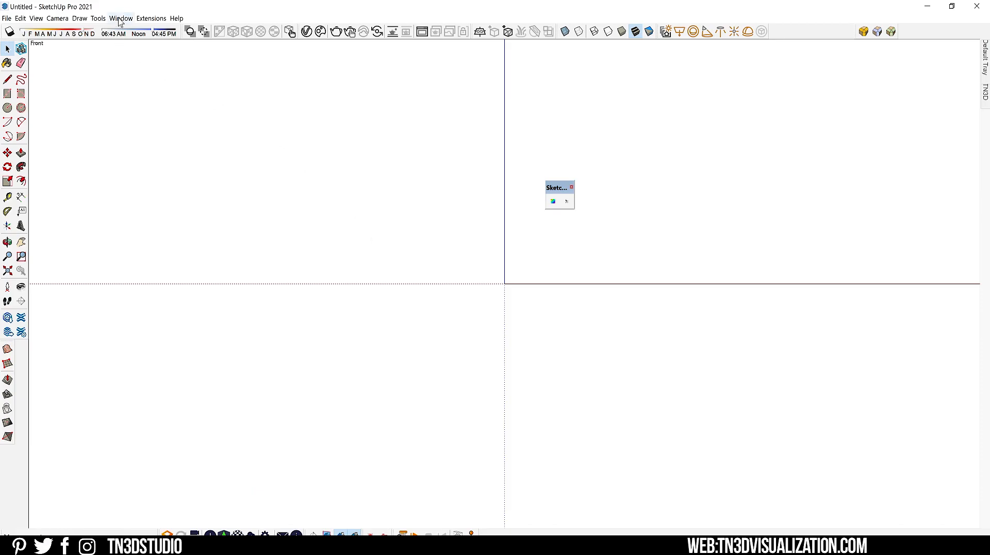
Show the installed extensions in Window > Extension Manager
click(150, 17)
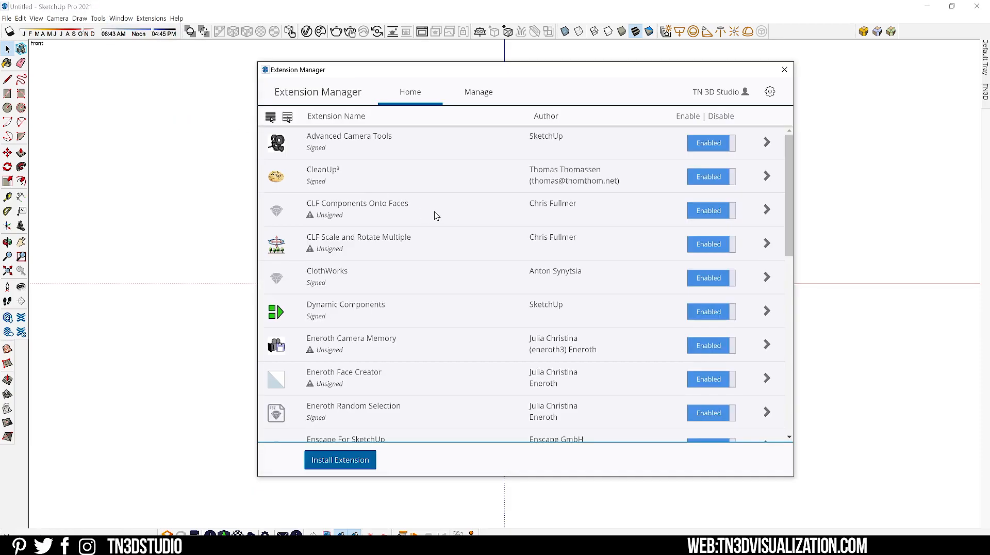
mouse_move(339, 460)
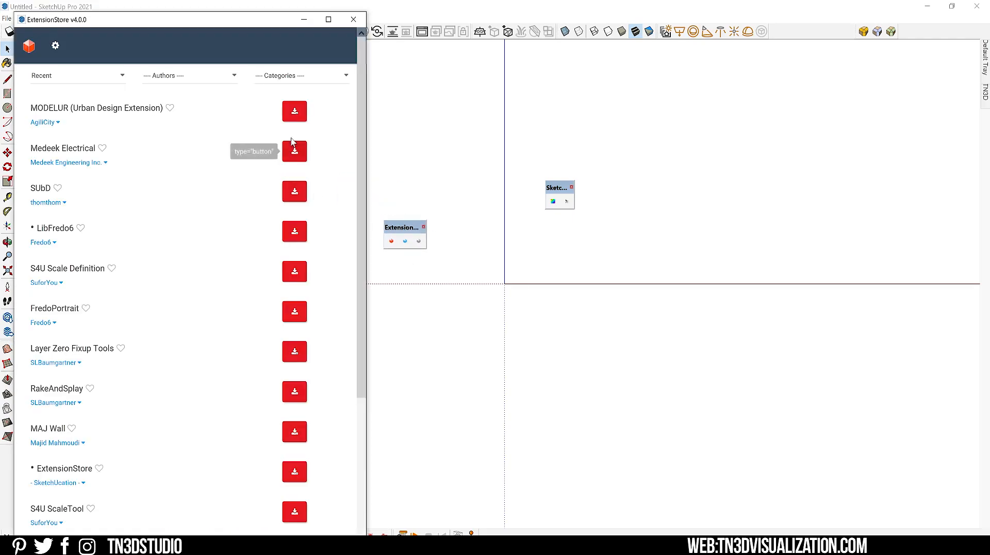
mouse_move(366, 68)
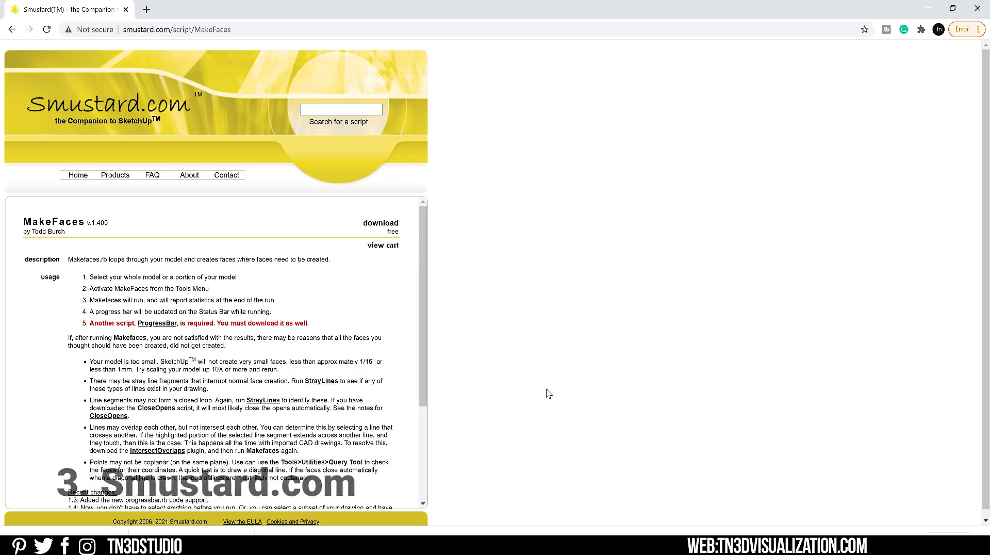
mouse_move(516, 361)
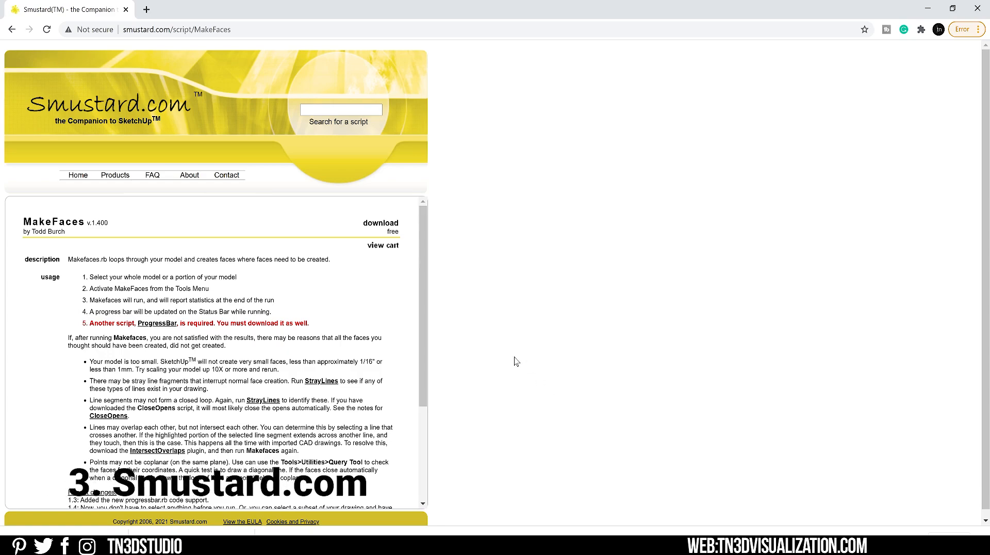
Read the Smustard About page describing the script authors
click(226, 175)
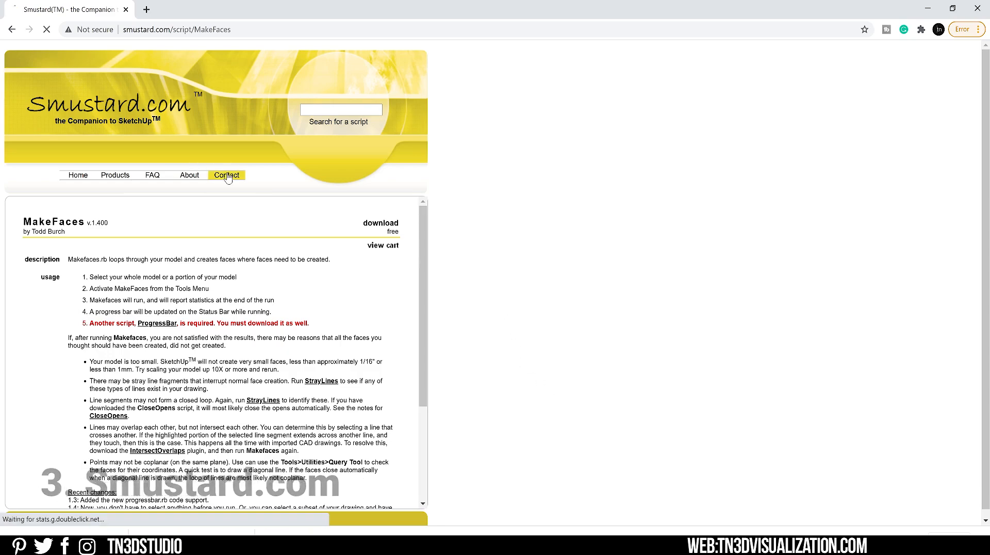
click(189, 176)
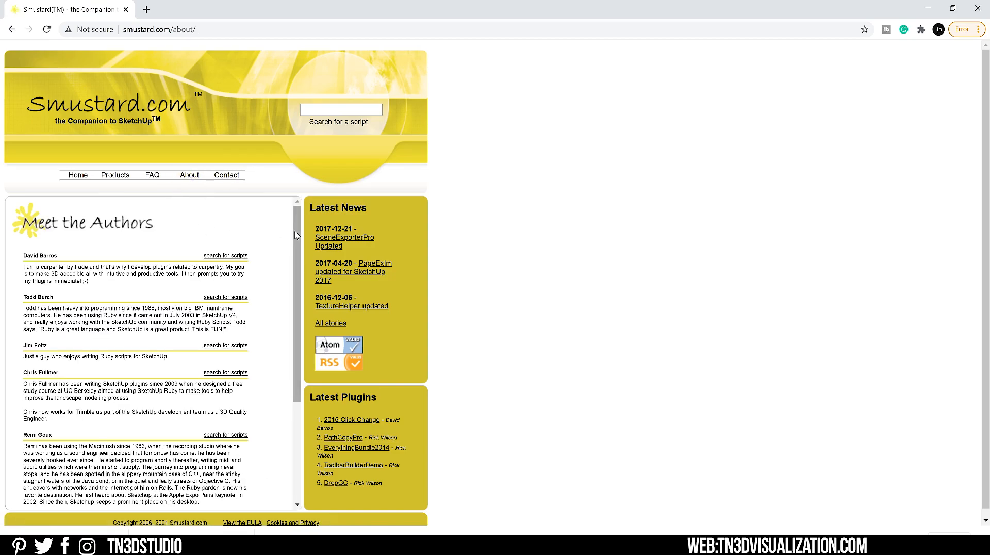
scroll(down, 3)
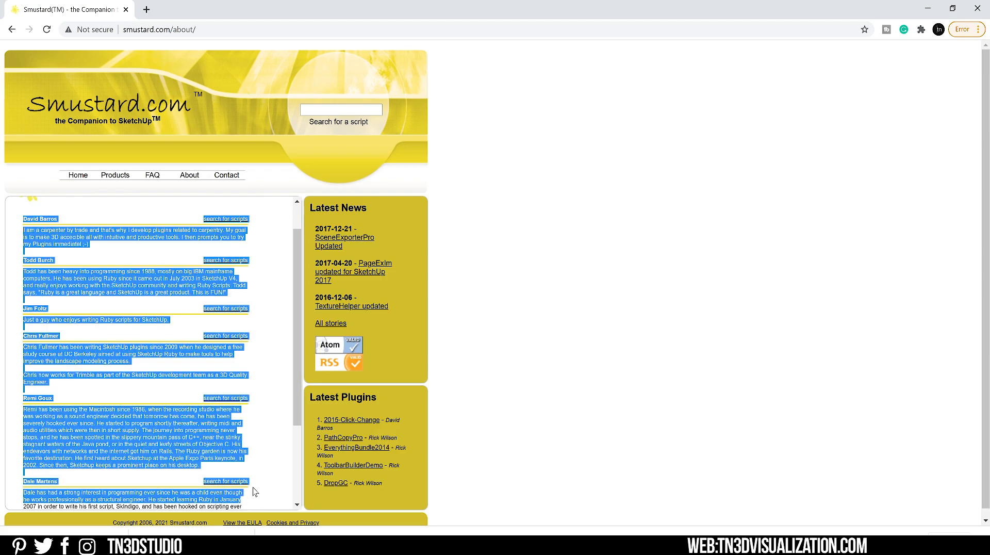
click(274, 261)
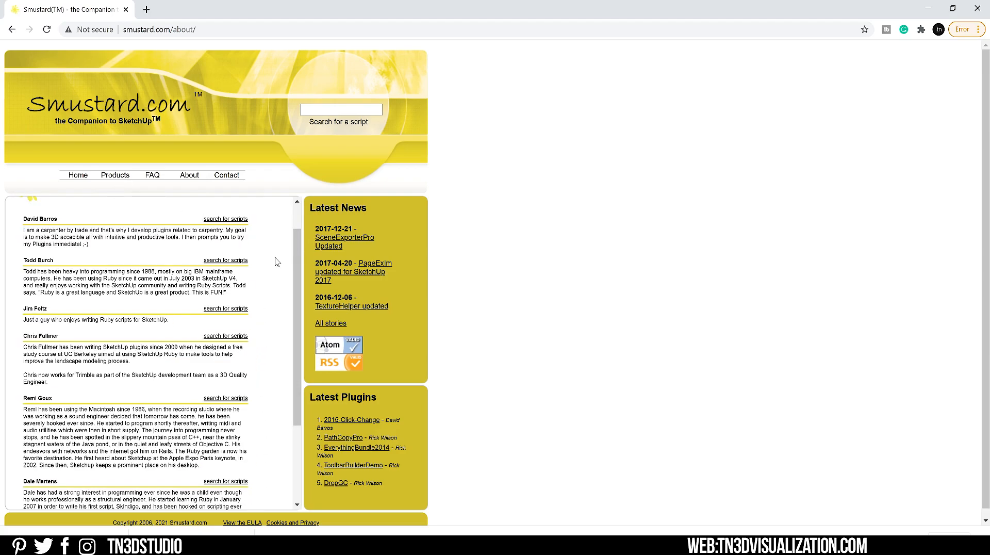
Browse the Smustard Scripts catalogue and go to the free DropGC script page
click(114, 175)
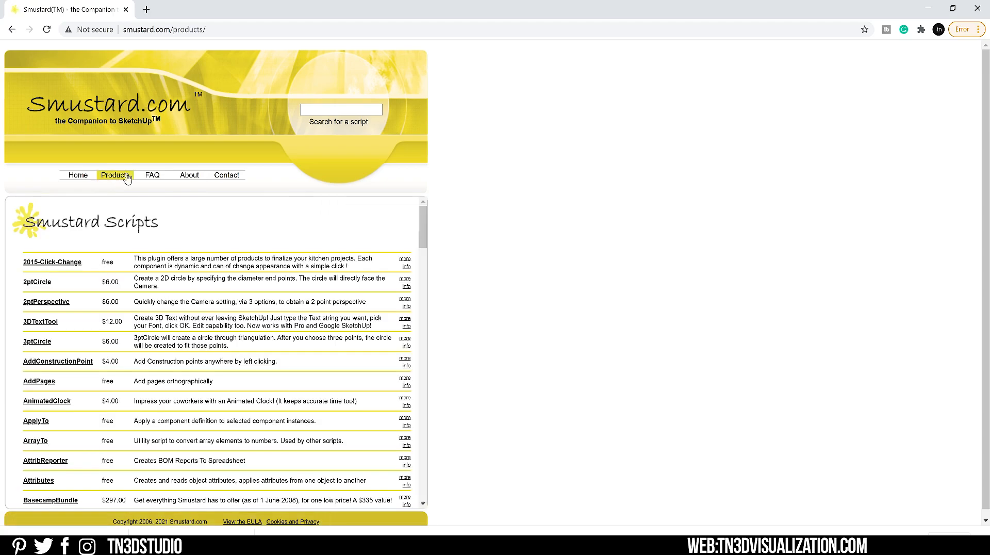
scroll(down, 3)
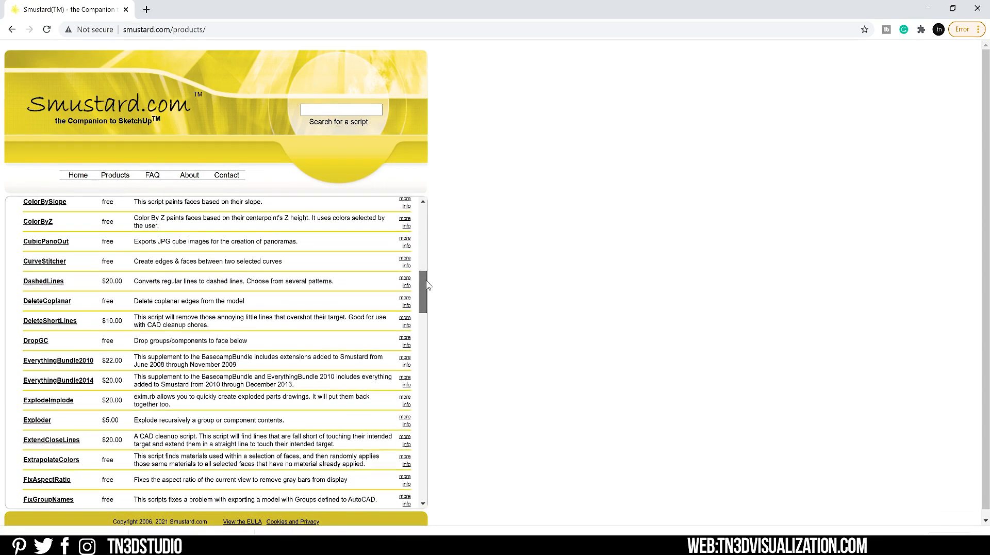
scroll(down, 3)
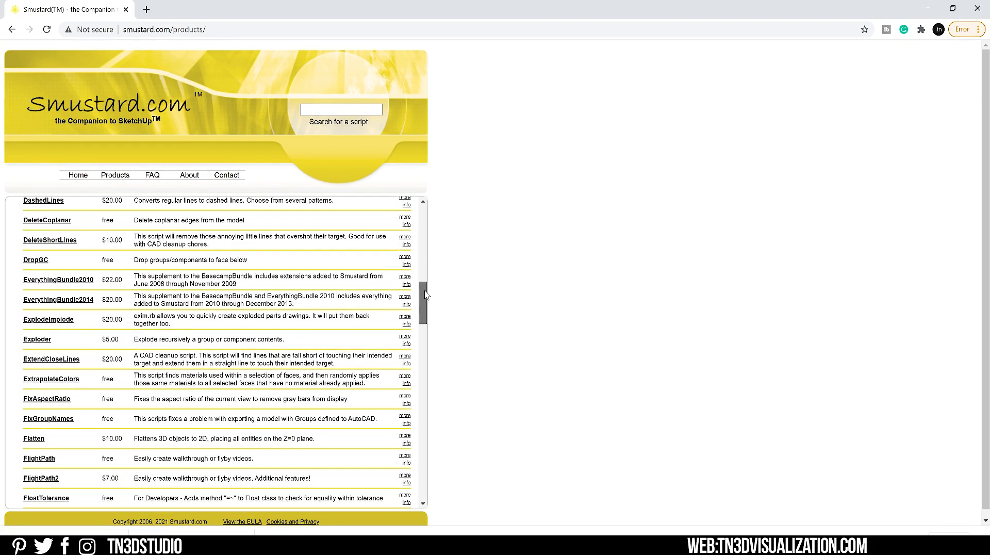
click(35, 260)
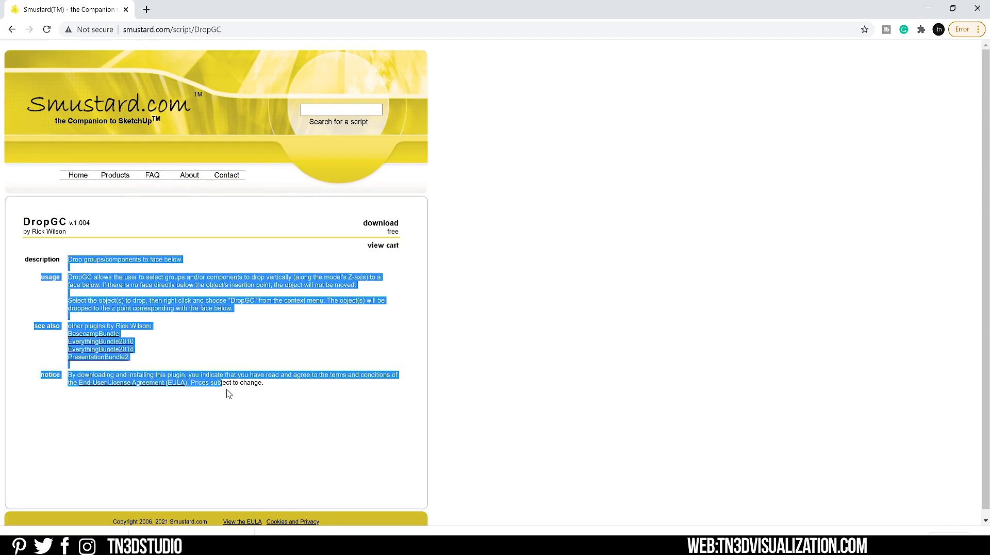
mouse_move(380, 223)
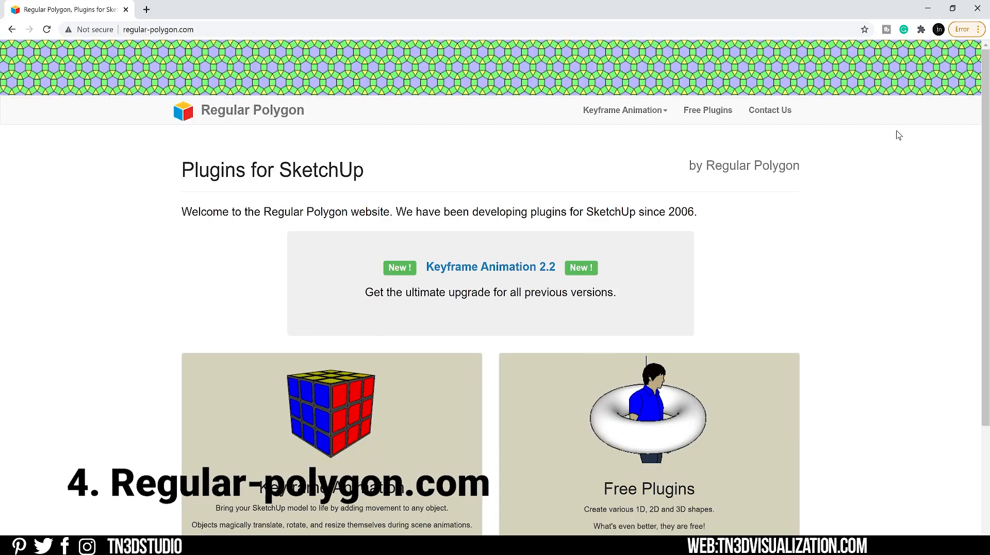
Browse Regular Polygon's Free Plugins grid down to Sierpinski Tetrahedron
scroll(down, 3)
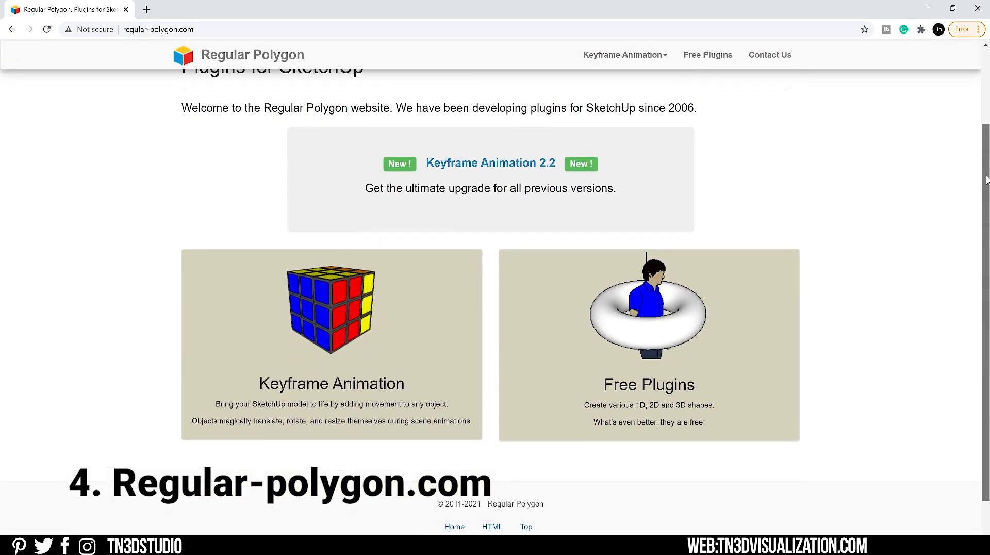
scroll(down, 3)
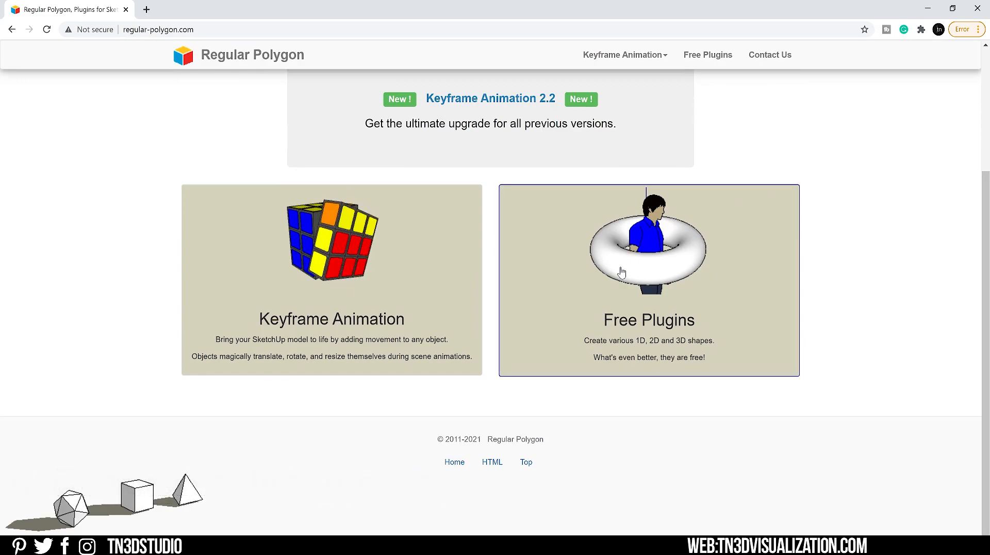
click(647, 281)
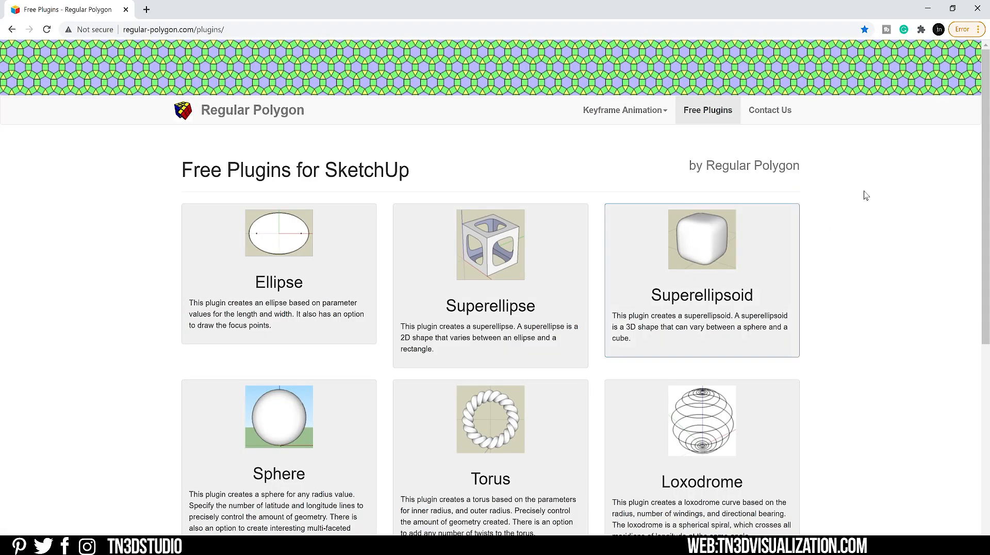
scroll(down, 3)
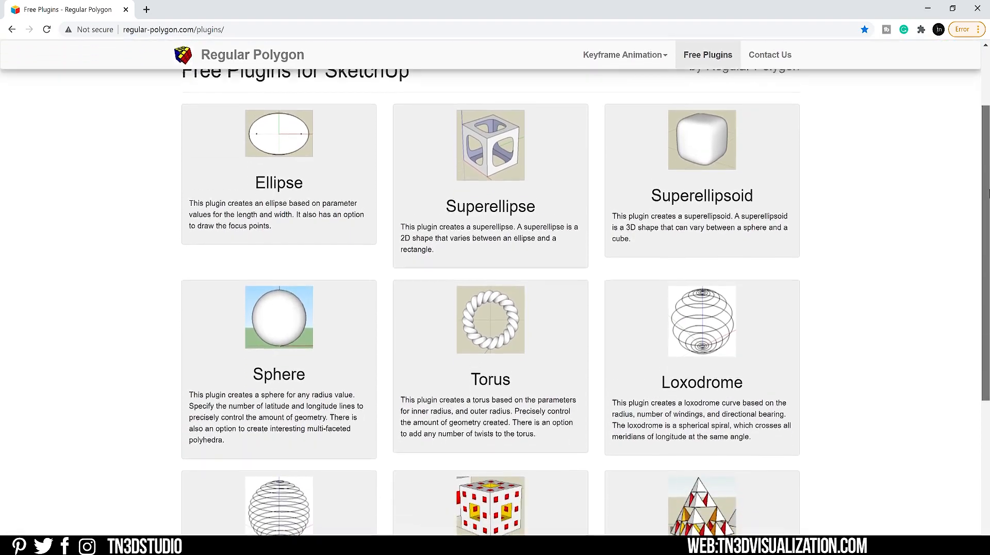
scroll(down, 3)
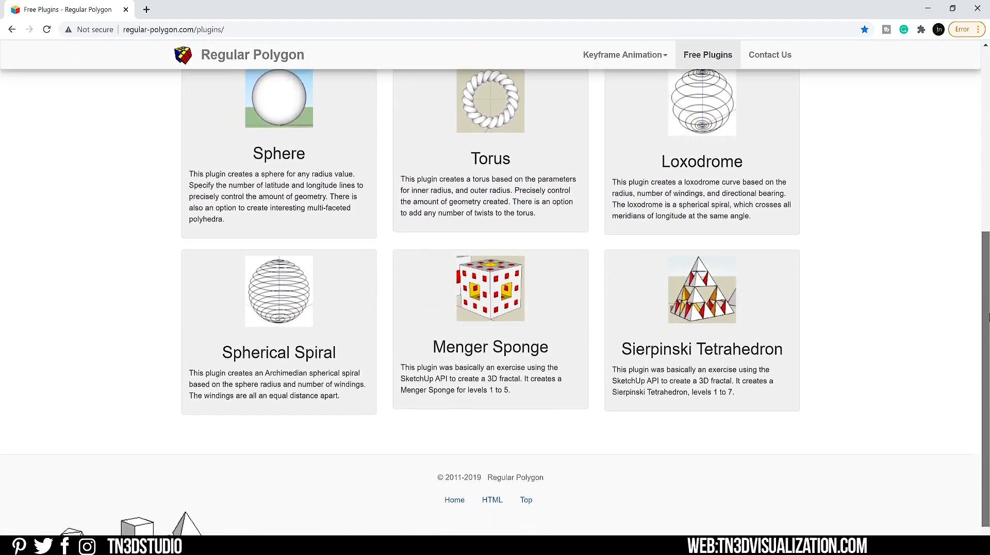
scroll(down, 3)
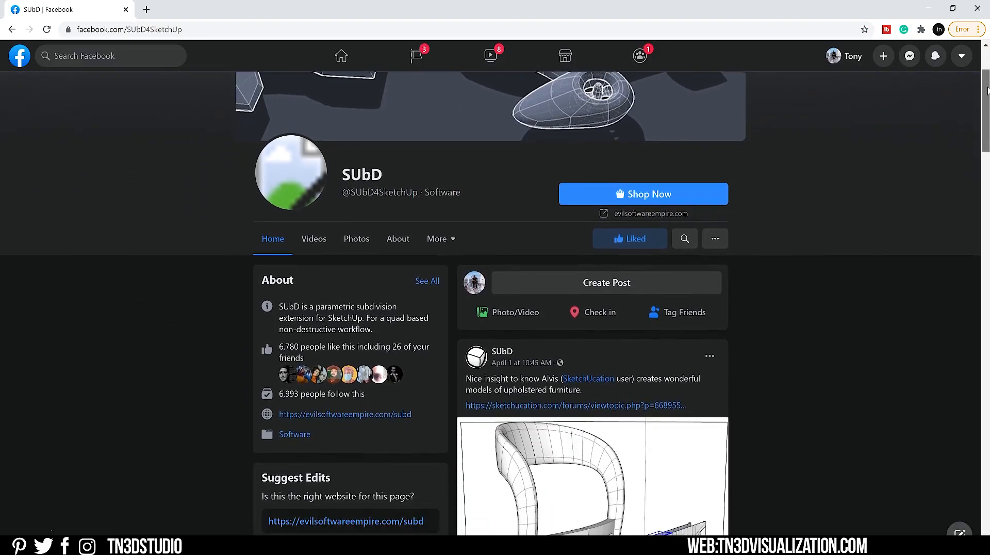
Scroll through the SUbD, SKETCHUP TEXTURE GROUP, Sketchup Texture and official SketchUp Facebook pages
scroll(down, 3)
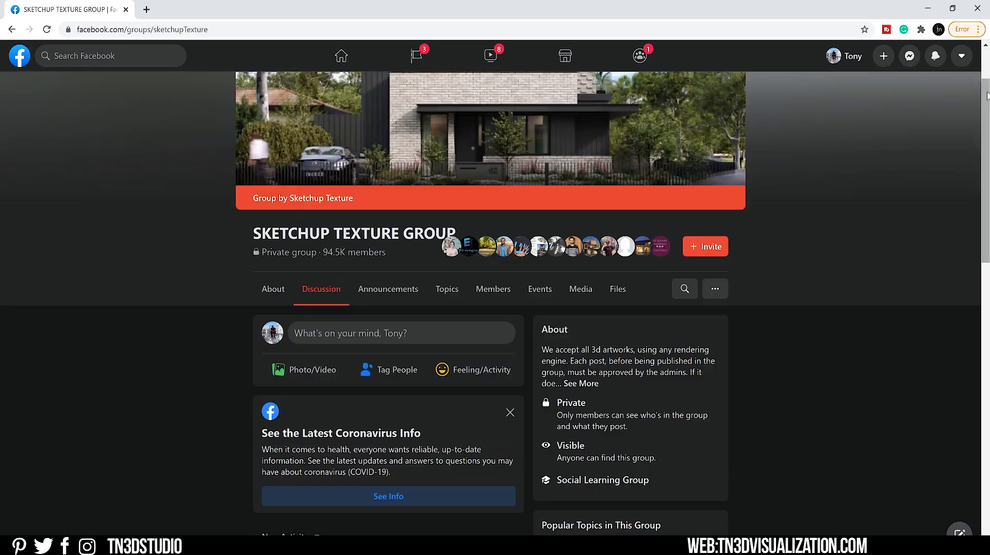
scroll(down, 3)
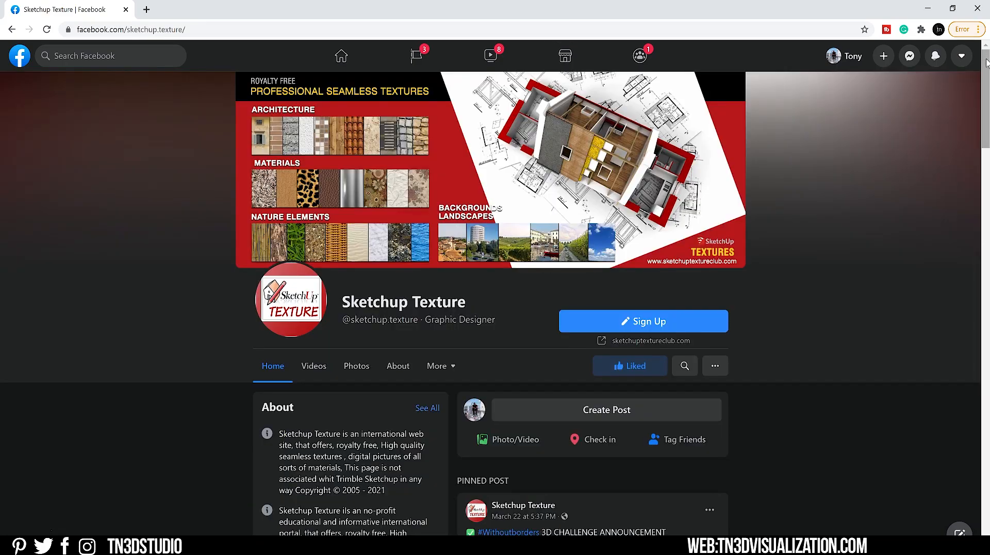
scroll(down, 3)
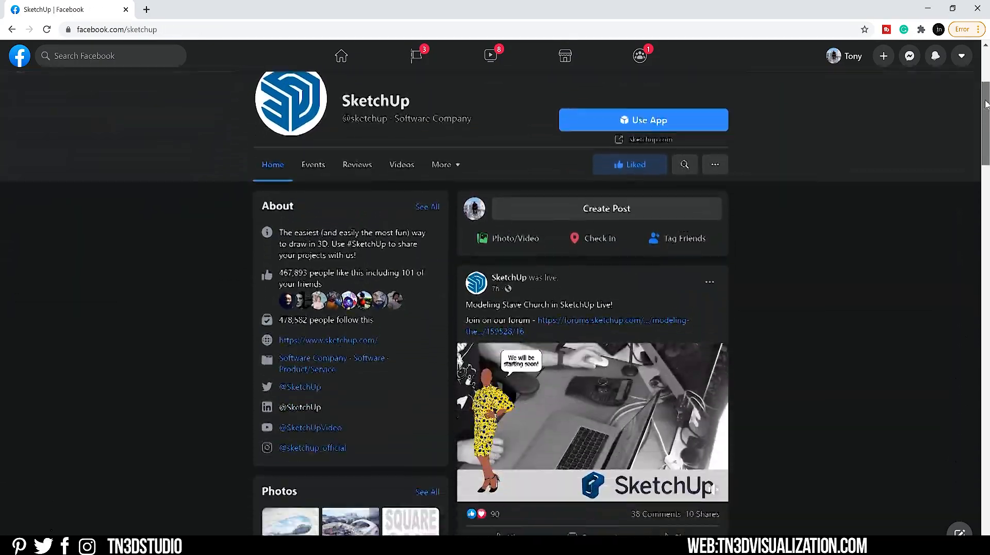
scroll(down, 3)
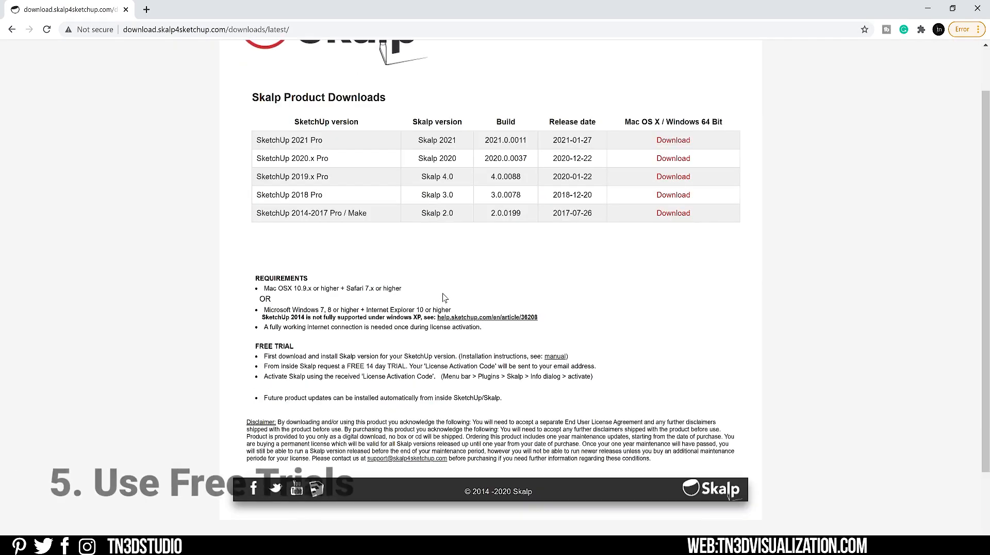
Check the trial offers on Skalp downloads, getskatter.com TRY and artisan4sketchup.com Try pages
double_click(300, 365)
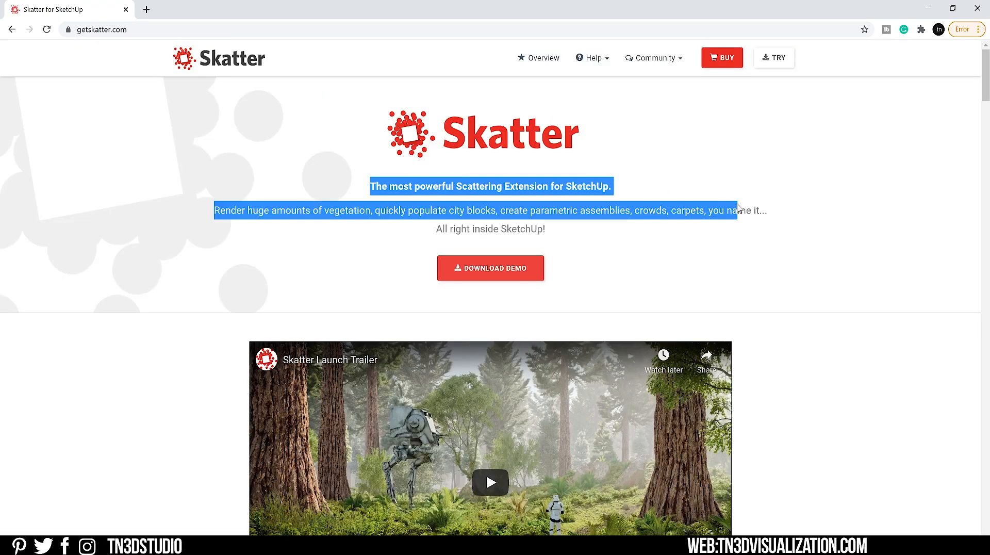
click(773, 58)
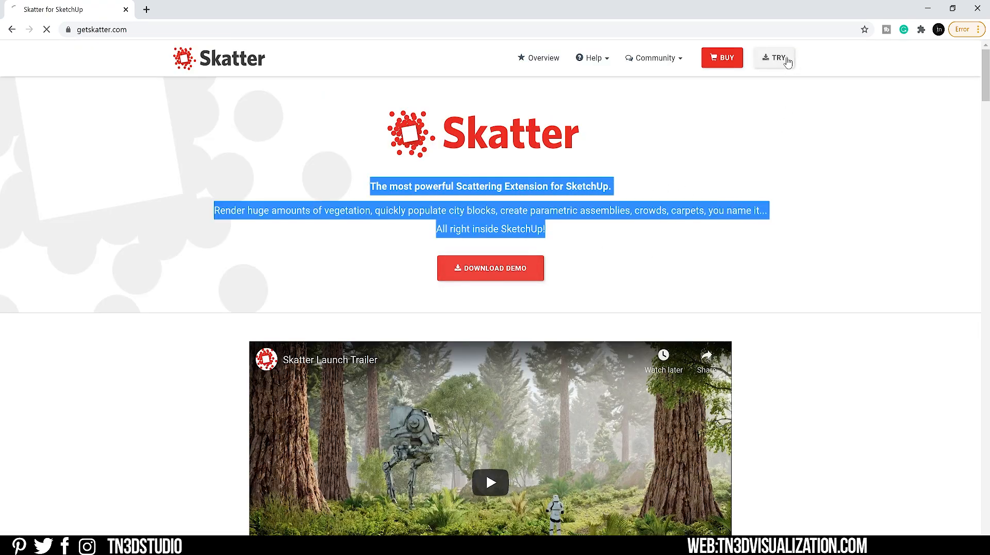
click(778, 57)
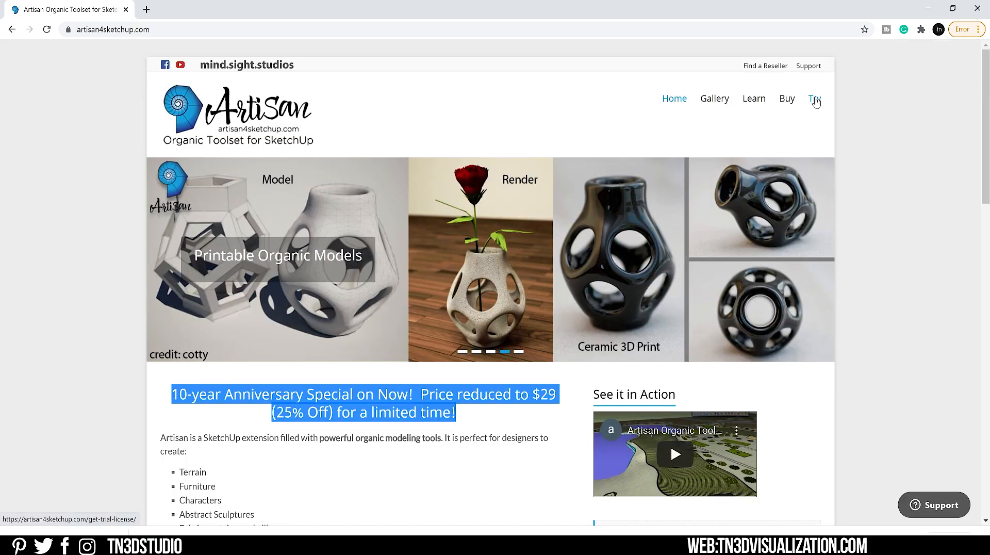
click(813, 98)
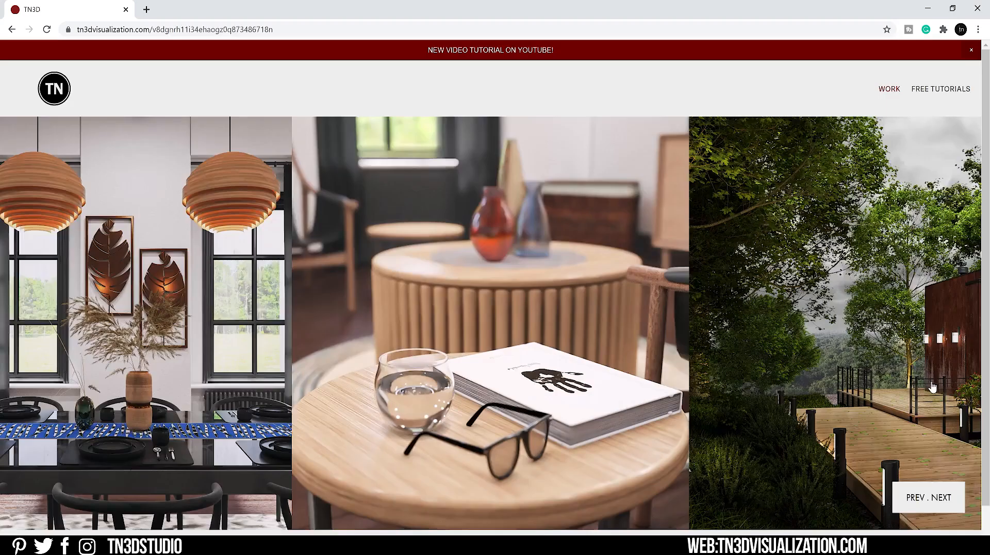
Follow the TN3D site's Instagram link to the studio's Instagram profile in a new tab
click(87, 545)
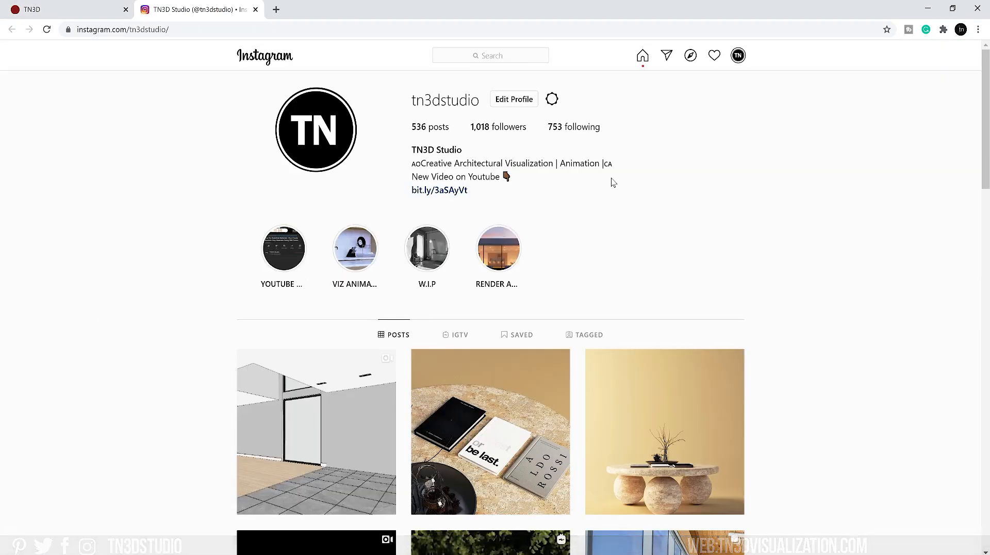